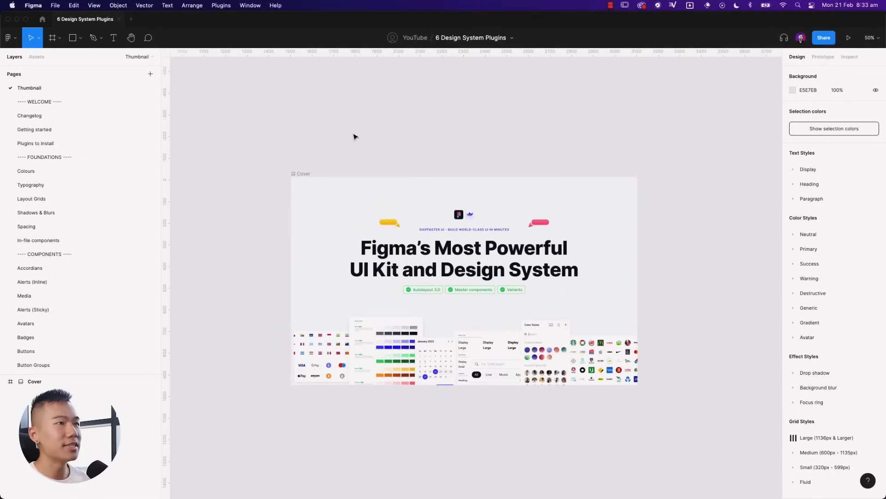
{"action": "mouse_move", "coordinate": [343, 143]}
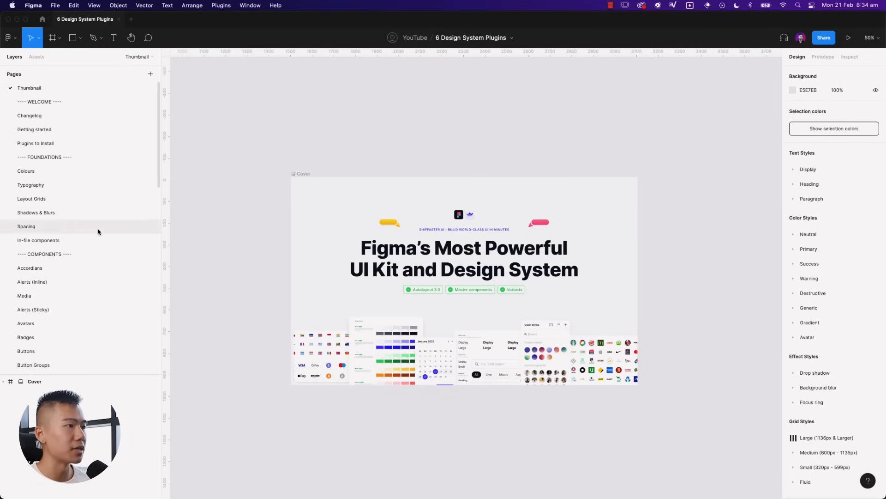
- Open the Buttons page from the Pages list in the Layers panel
{"action": "left_click", "coordinate": [26, 351]}
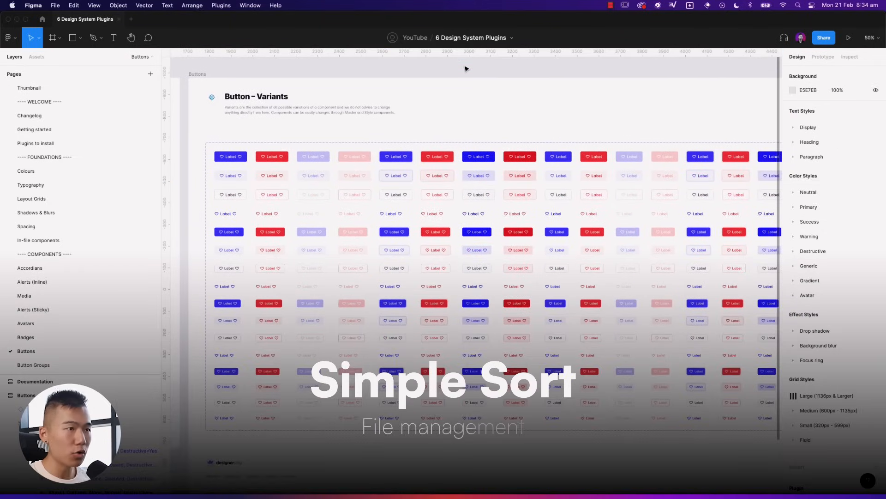
- Select the button variants component set and launch Simple Sort in manual sorting mode
{"action": "scroll", "scroll_direction": "down", "scroll_amount": 3}
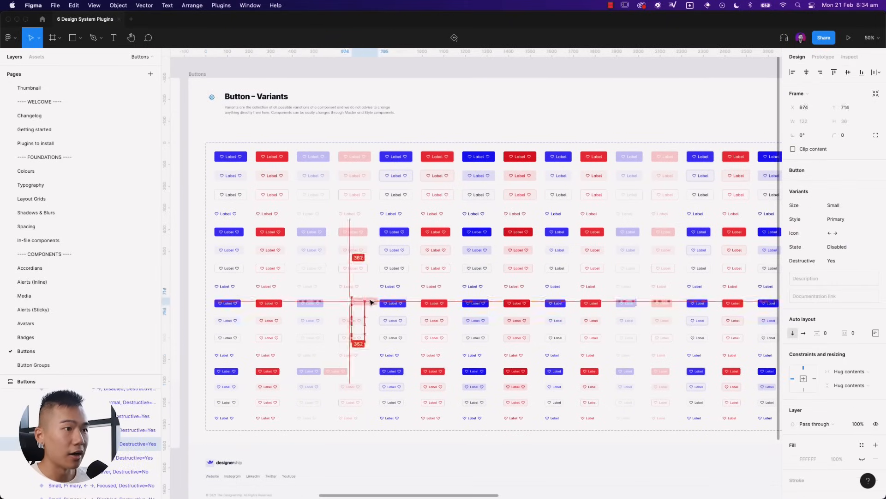
{"action": "left_click", "coordinate": [394, 232]}
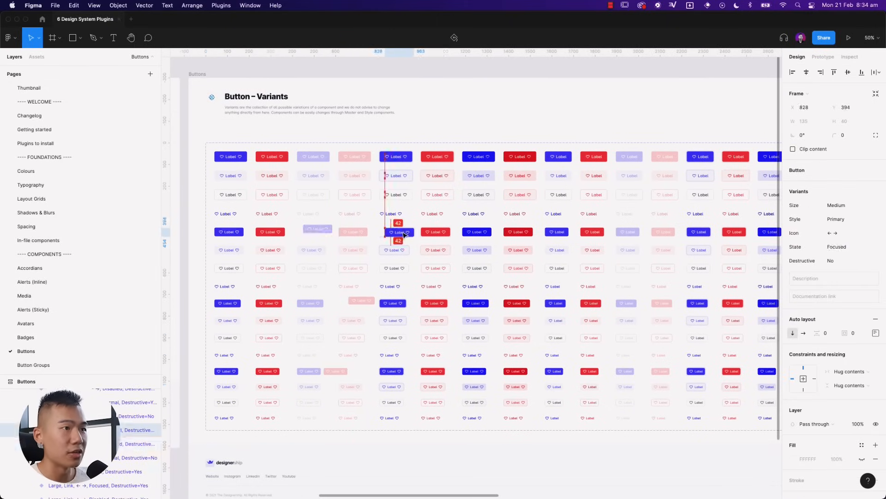
{"action": "left_click", "coordinate": [317, 231]}
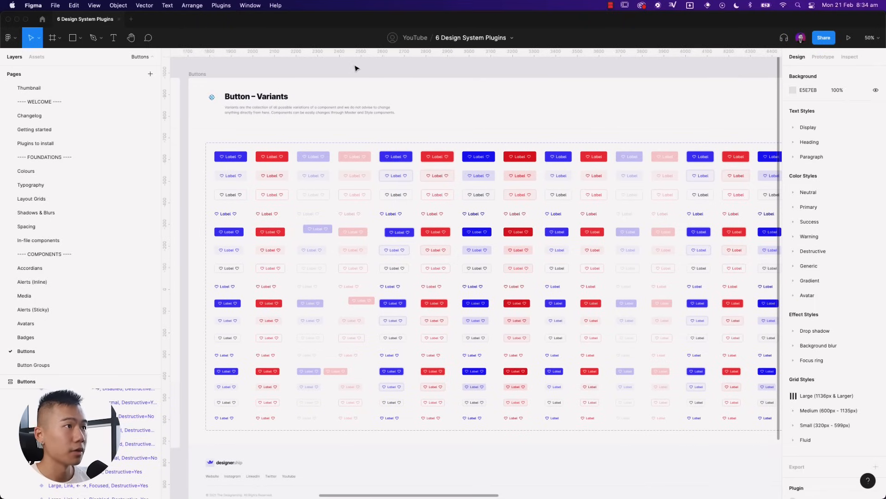
{"action": "left_click", "coordinate": [281, 141]}
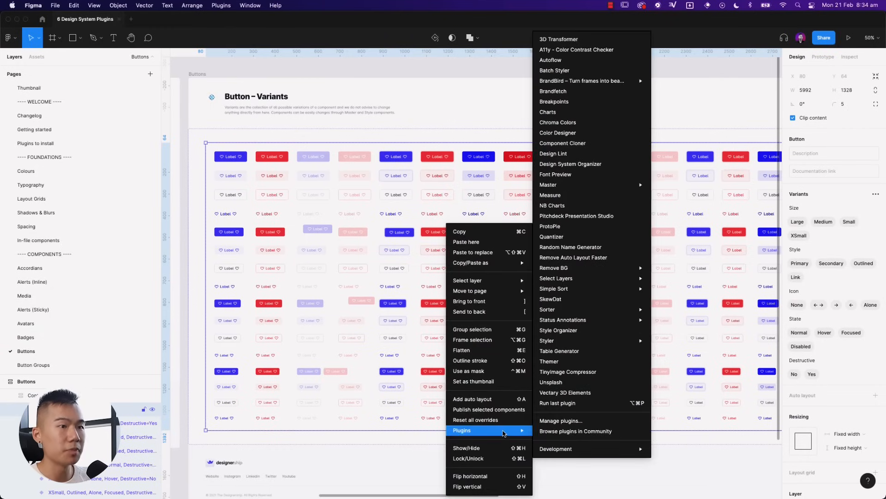
{"action": "mouse_move", "coordinate": [565, 288]}
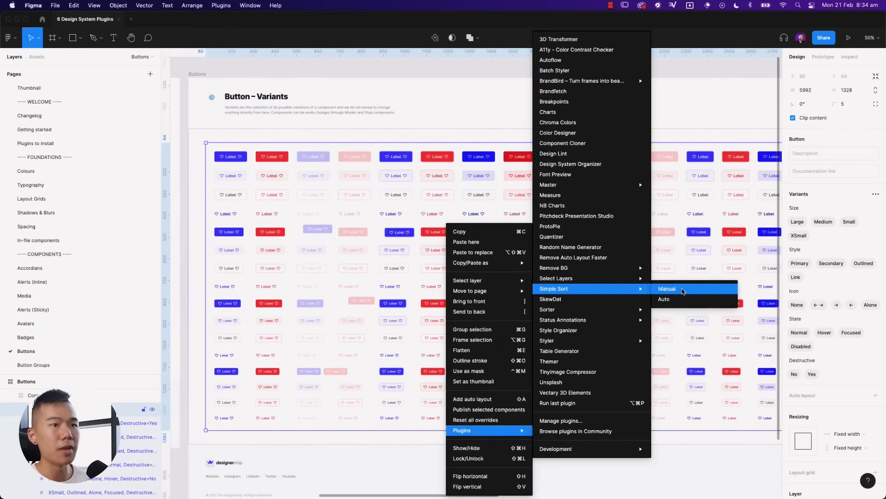
{"action": "left_click", "coordinate": [667, 288]}
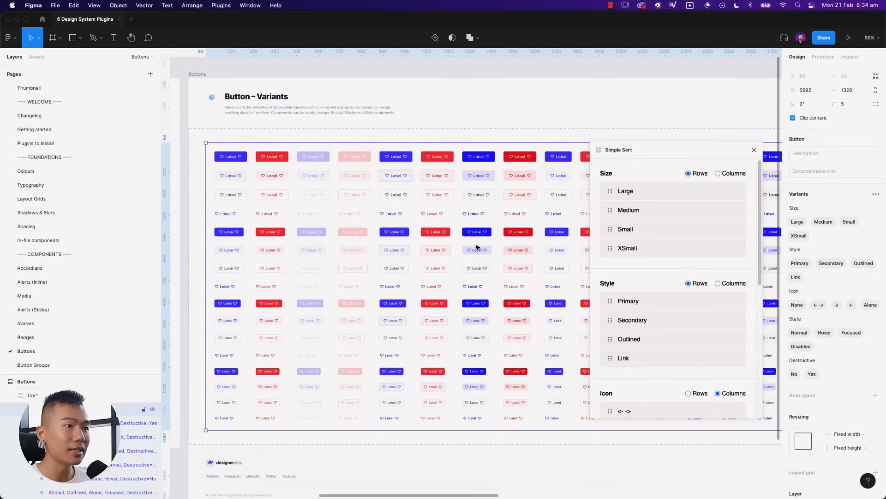
{"action": "mouse_move", "coordinate": [371, 300]}
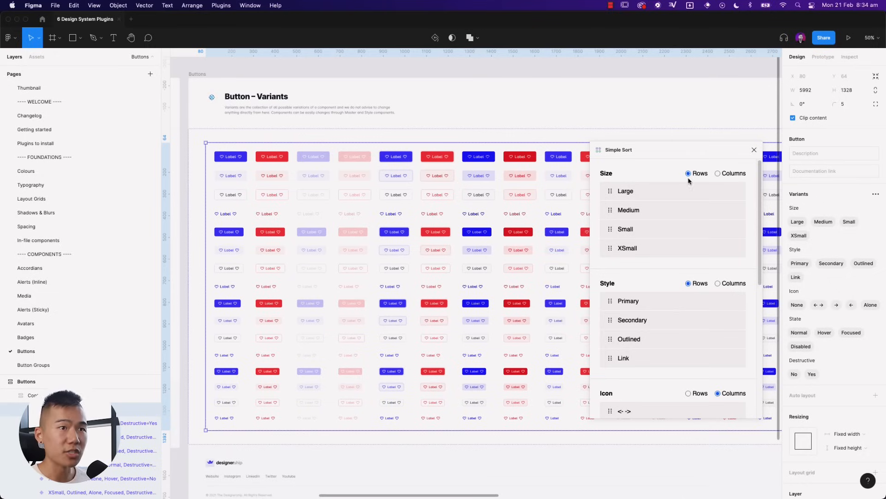
{"action": "mouse_move", "coordinate": [451, 159]}
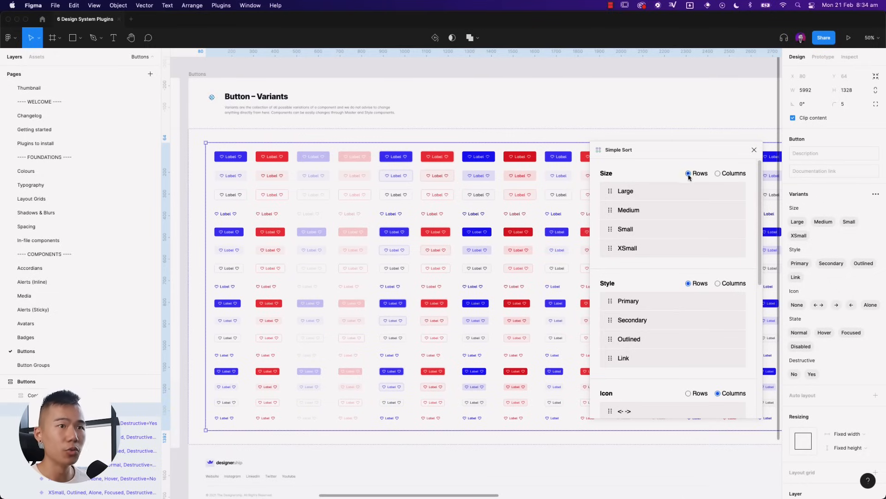
{"action": "mouse_move", "coordinate": [629, 195]}
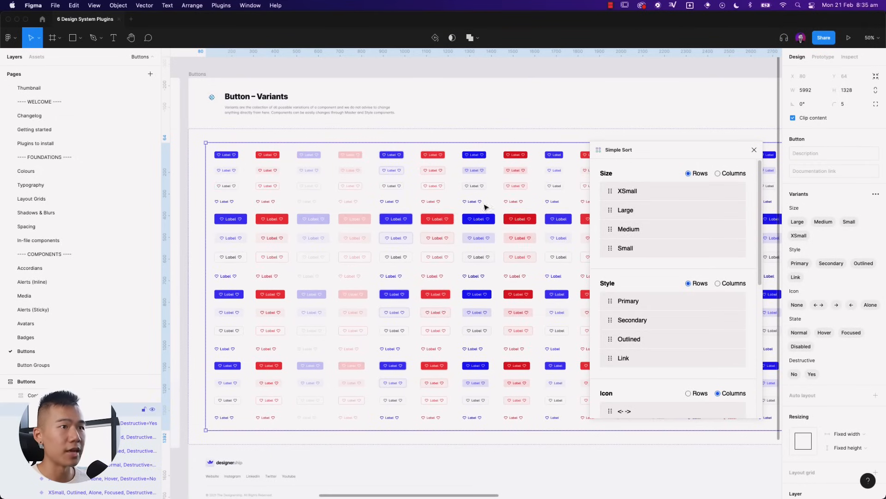
{"action": "mouse_move", "coordinate": [698, 182]}
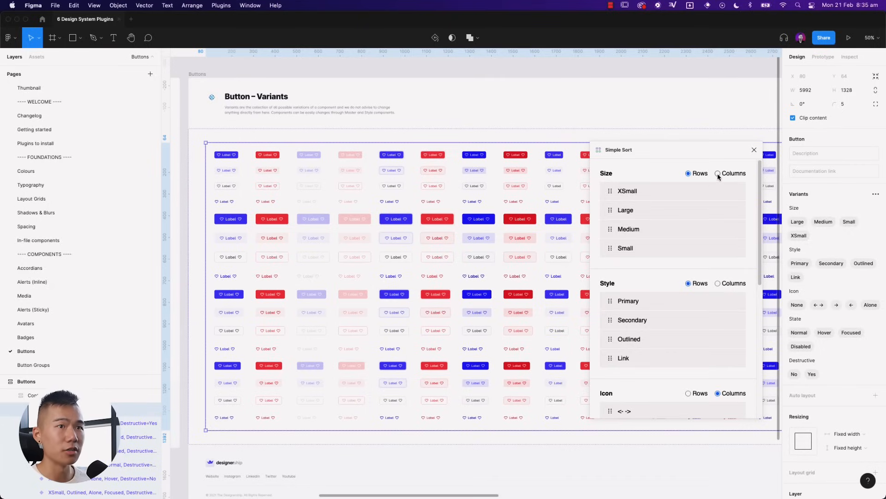
- Drag XSmall to the top of Size and Secondary above Primary in Style
{"action": "left_click", "coordinate": [717, 174]}
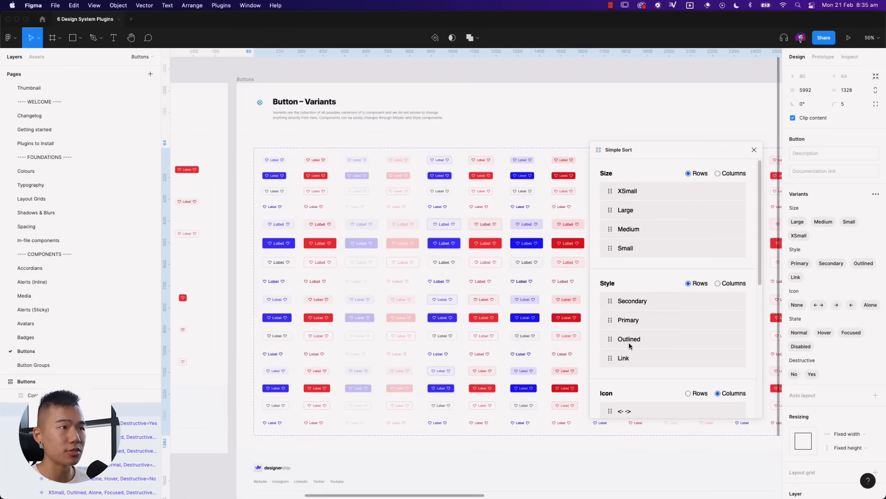
{"action": "scroll", "scroll_direction": "down", "scroll_amount": 3}
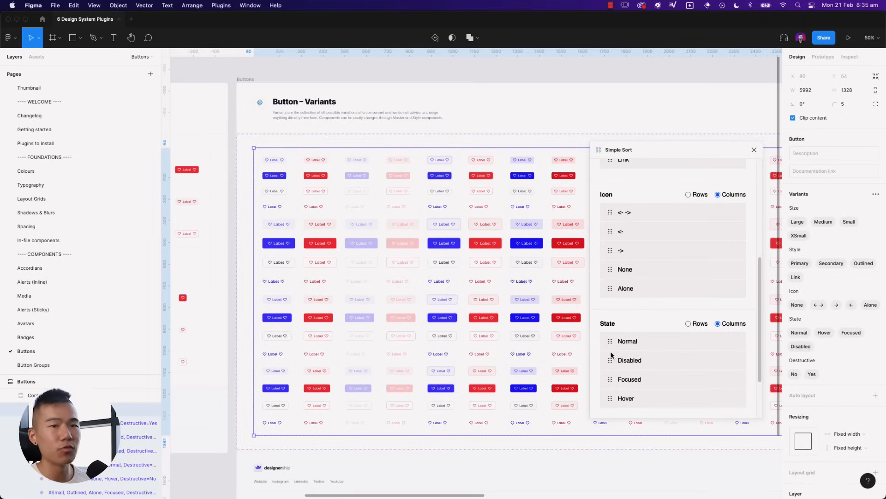
{"action": "mouse_move", "coordinate": [654, 291]}
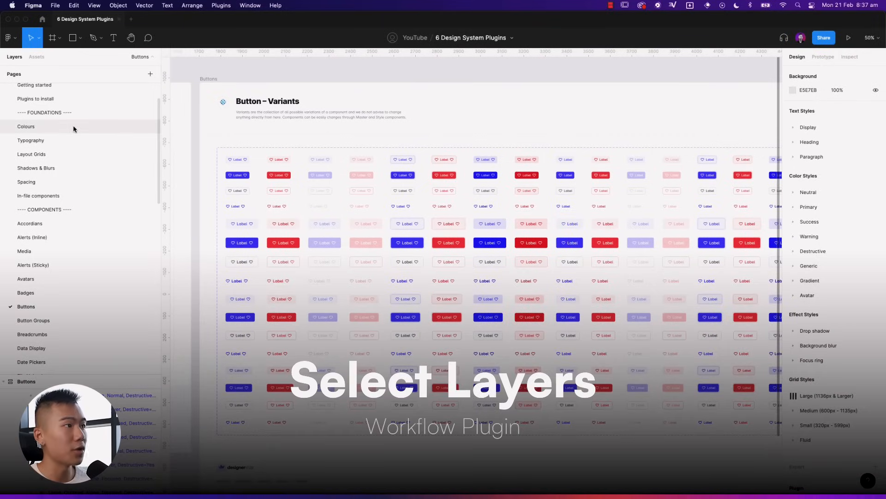
- Open the Colours page and scroll through its colour palette
{"action": "left_click", "coordinate": [26, 126]}
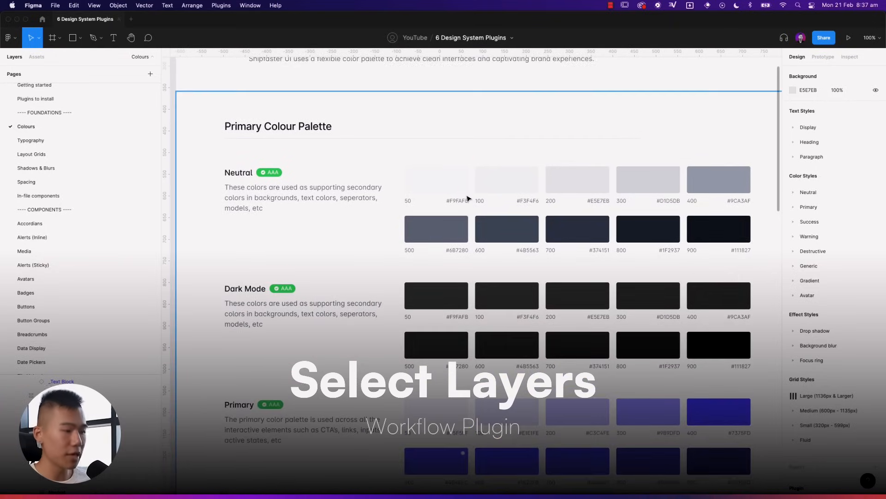
{"action": "scroll", "scroll_direction": "down", "scroll_amount": 3}
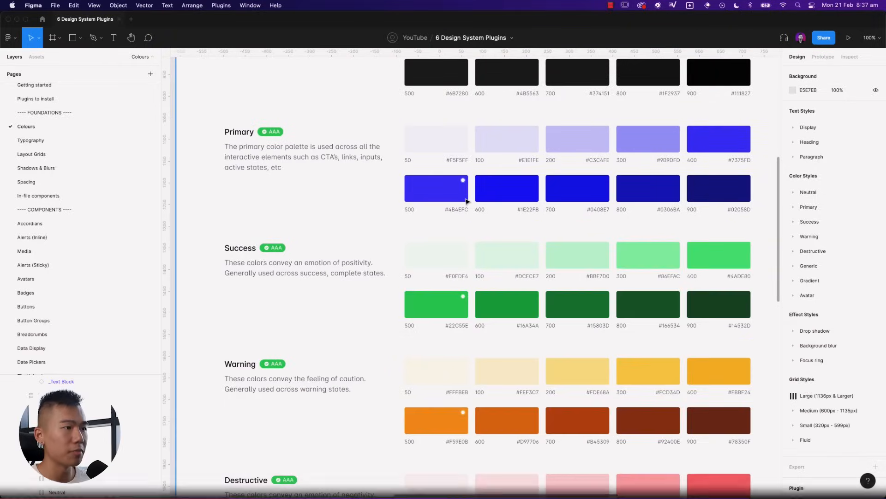
{"action": "scroll", "scroll_direction": "down", "scroll_amount": 3}
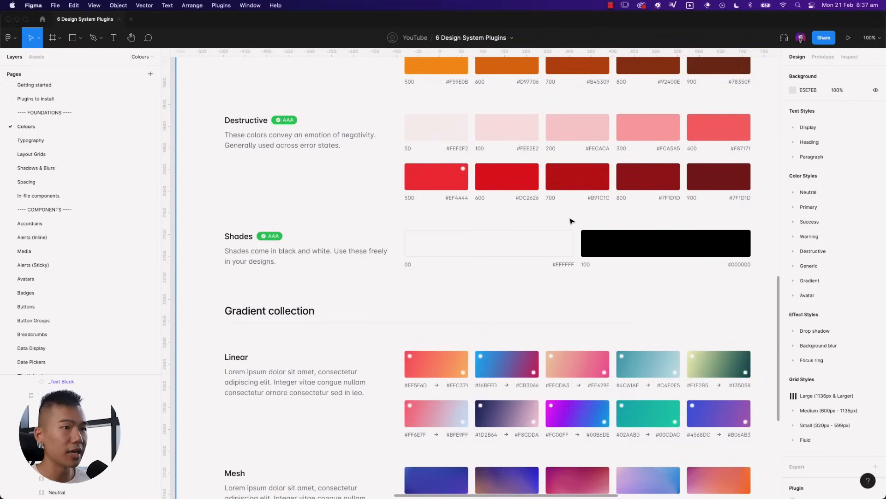
{"action": "scroll", "scroll_direction": "down", "scroll_amount": 3}
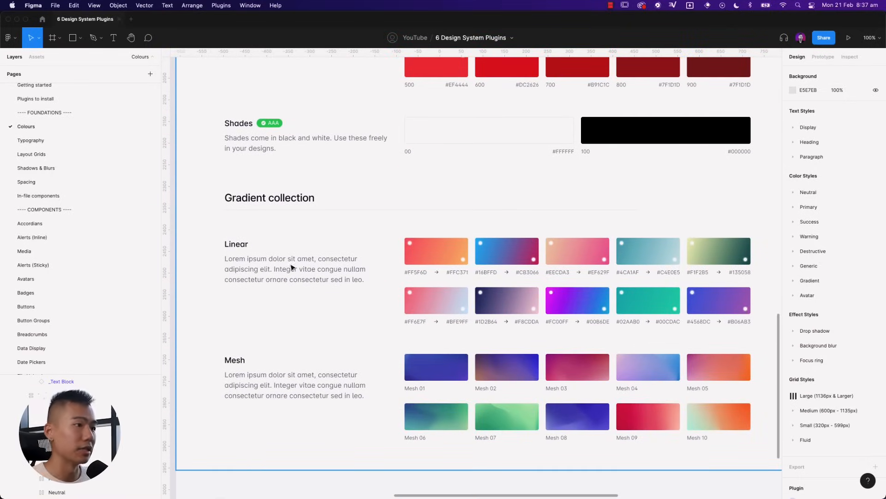
{"action": "mouse_move", "coordinate": [441, 266]}
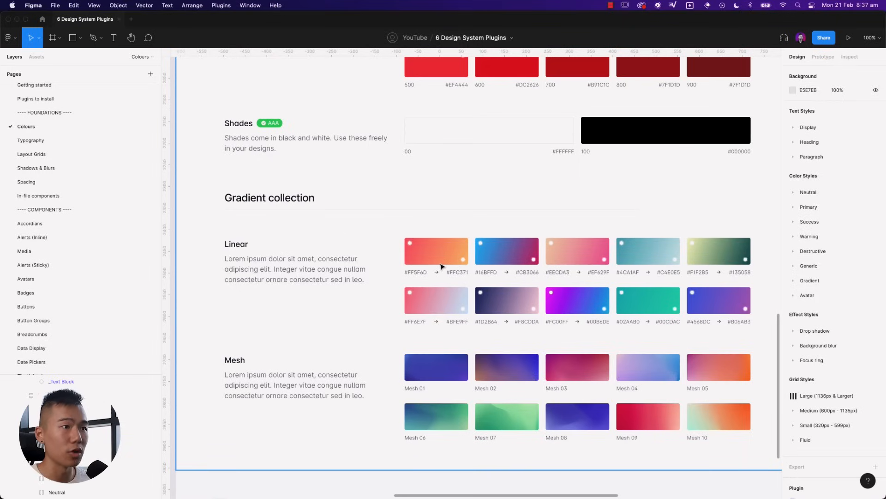
- Select the first linear gradient swatch and browse the Color Styles list
{"action": "left_click", "coordinate": [435, 251]}
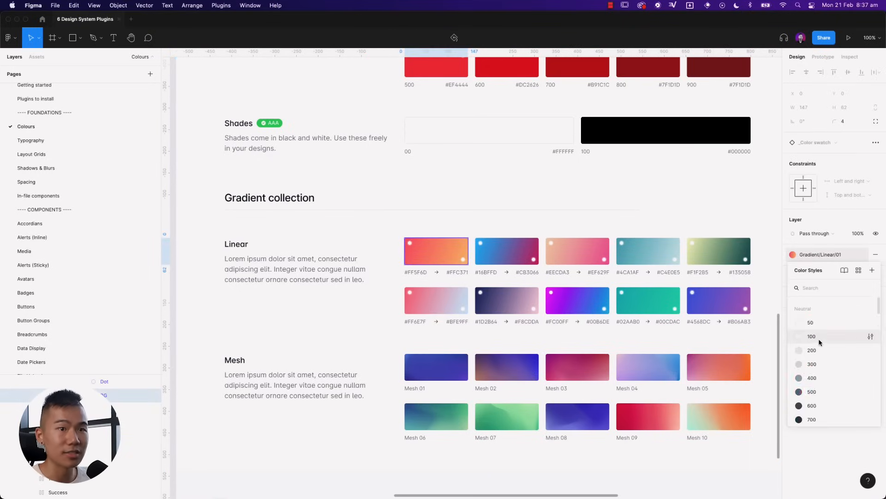
{"action": "scroll", "scroll_direction": "down", "scroll_amount": 3}
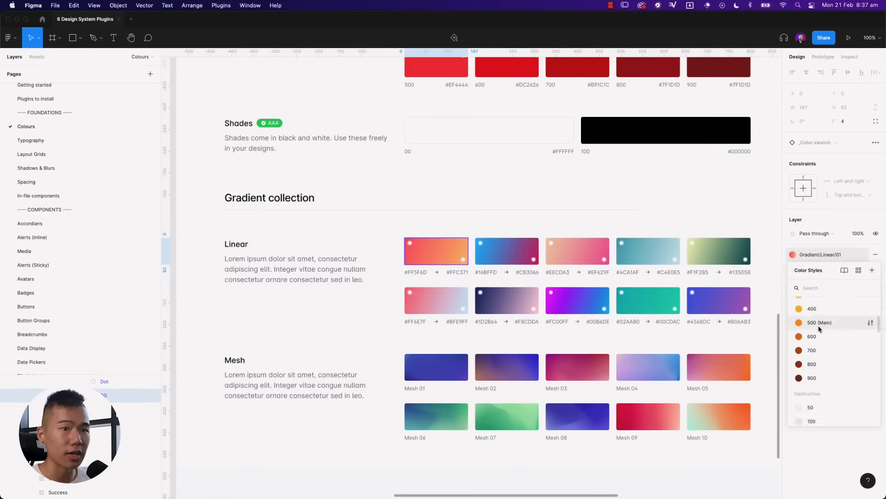
{"action": "scroll", "scroll_direction": "down", "scroll_amount": 3}
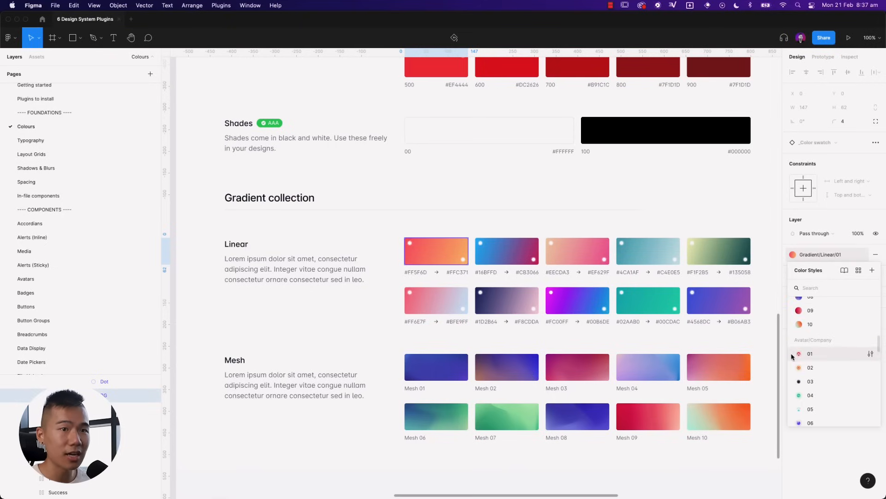
{"action": "scroll", "scroll_direction": "down", "scroll_amount": 3}
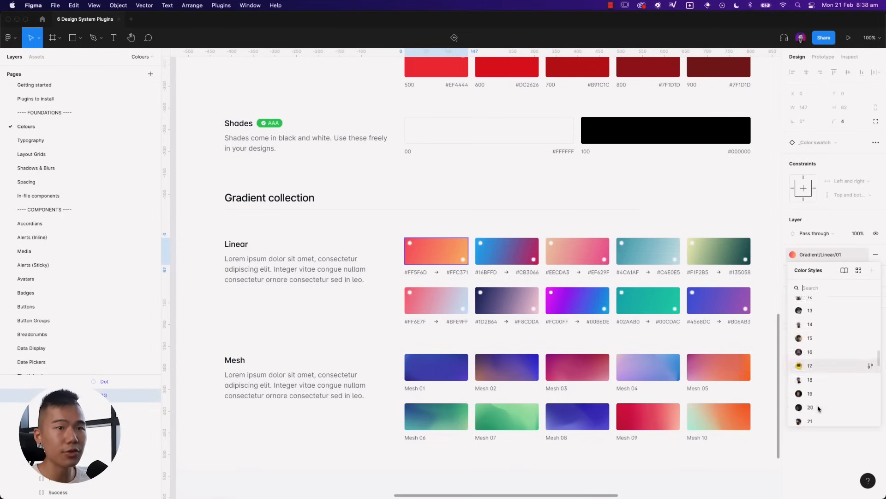
{"action": "scroll", "scroll_direction": "down", "scroll_amount": 3}
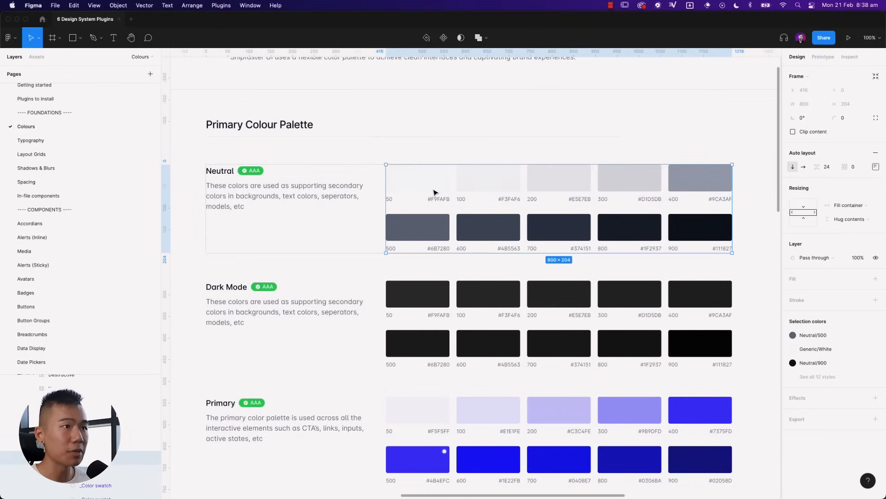
- Click the Neutral 50 and neighbouring swatches, then select the whole Colors frame
{"action": "left_click", "coordinate": [417, 180]}
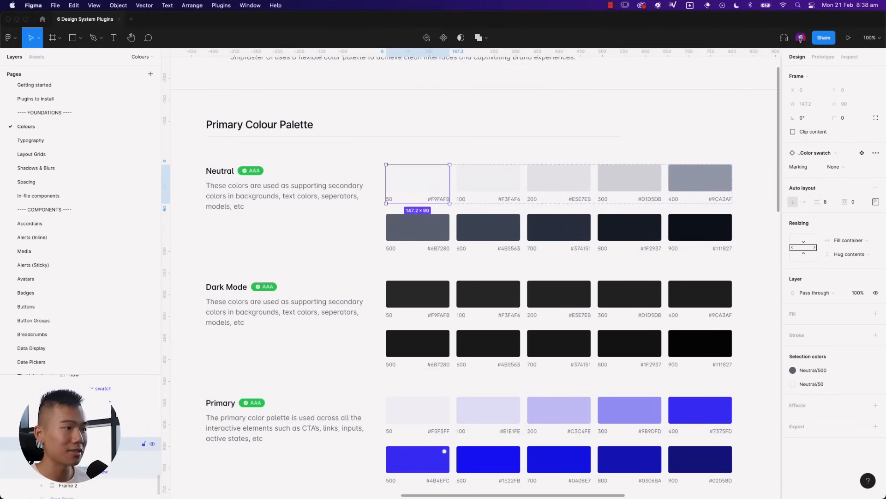
{"action": "left_click", "coordinate": [487, 183]}
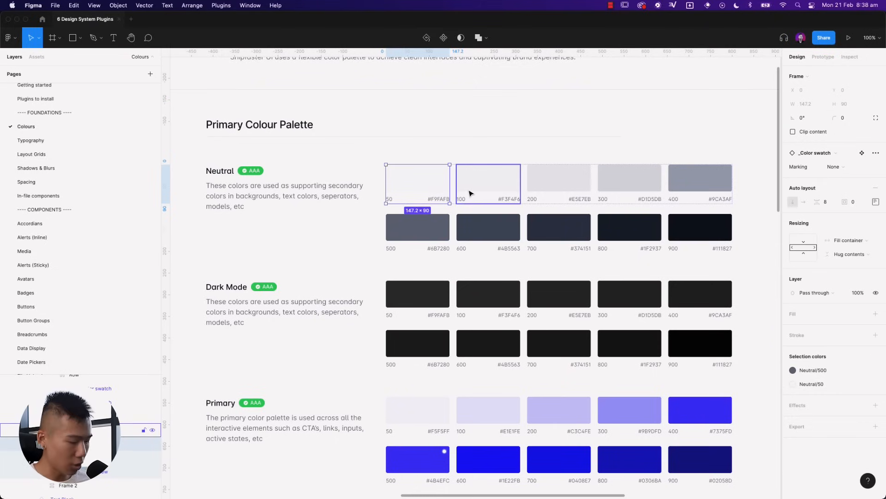
{"action": "left_click", "coordinate": [559, 183]}
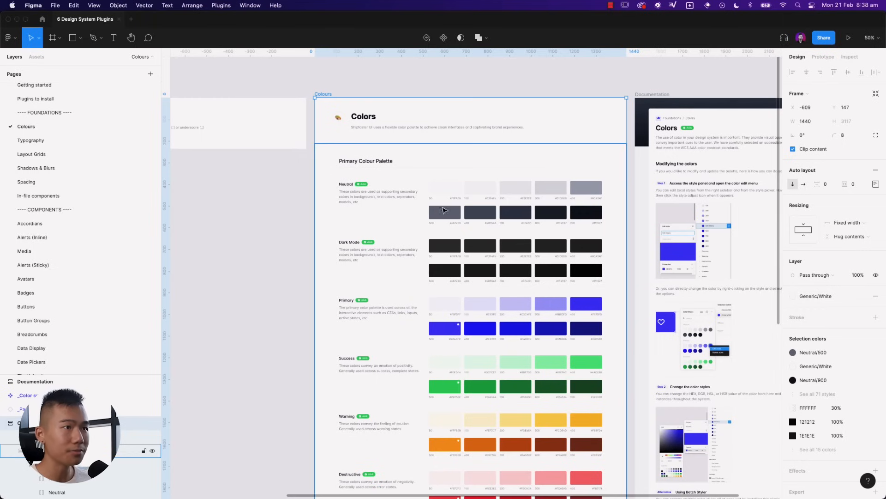
- Run Select Layers by Name on '_Color swatch' to select its 82 swatch layers
{"action": "right_click", "coordinate": [444, 210]}
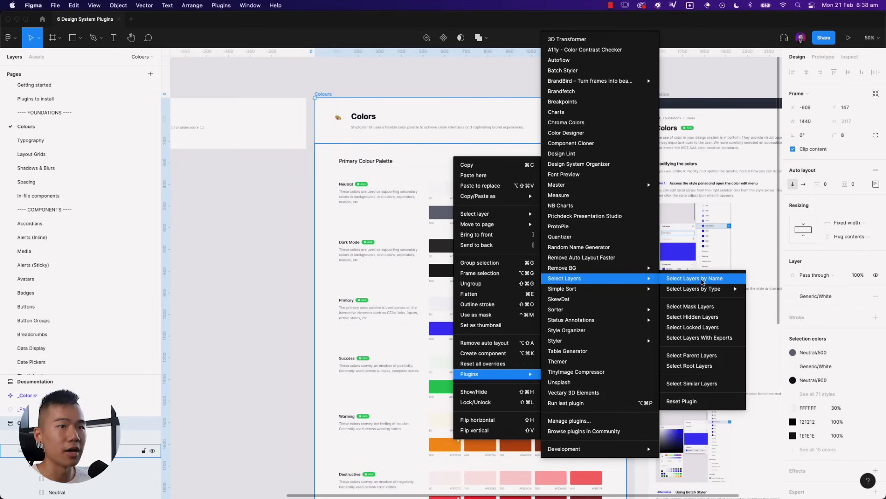
{"action": "left_click", "coordinate": [695, 278]}
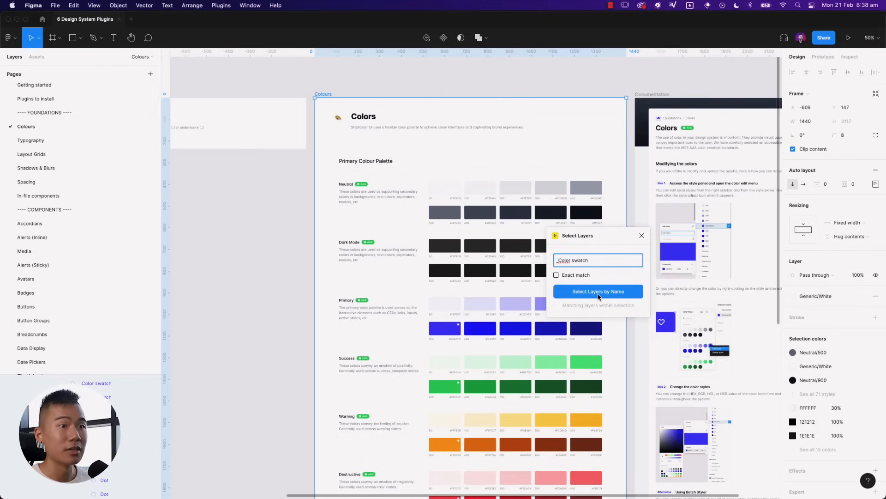
{"action": "left_click", "coordinate": [598, 292]}
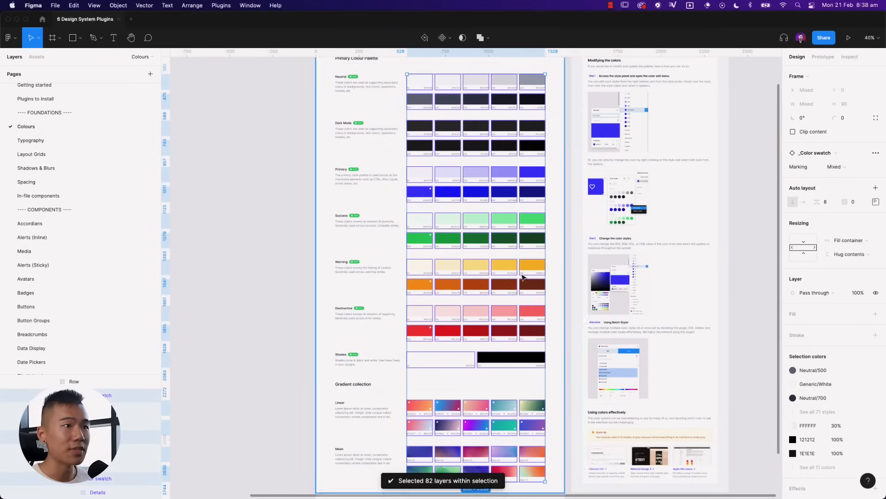
{"action": "mouse_move", "coordinate": [509, 424]}
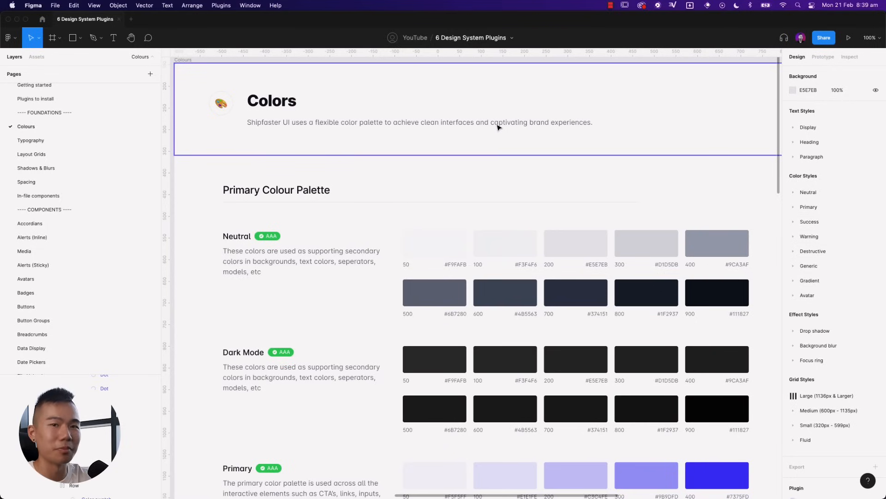
{"action": "mouse_move", "coordinate": [497, 128]}
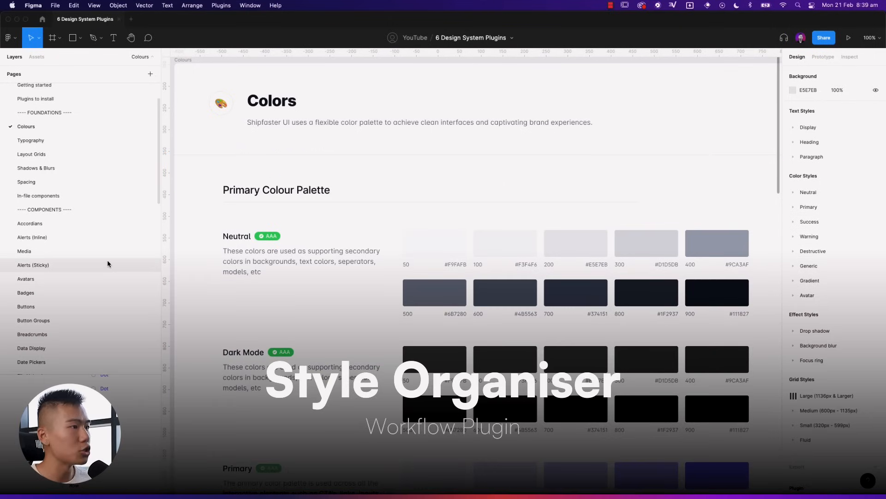
- Open the Typography page, check the Display Large style, and select Headings - Desktop
{"action": "scroll", "scroll_direction": "up", "scroll_amount": 3}
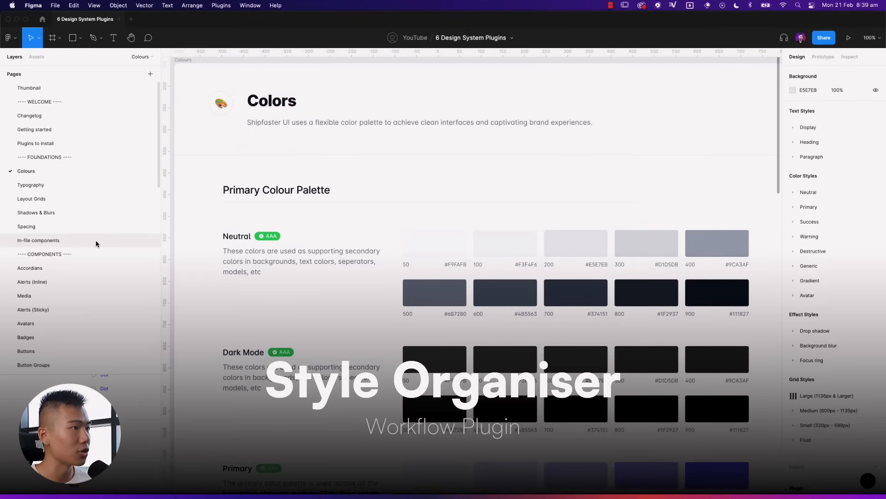
{"action": "left_click", "coordinate": [30, 185]}
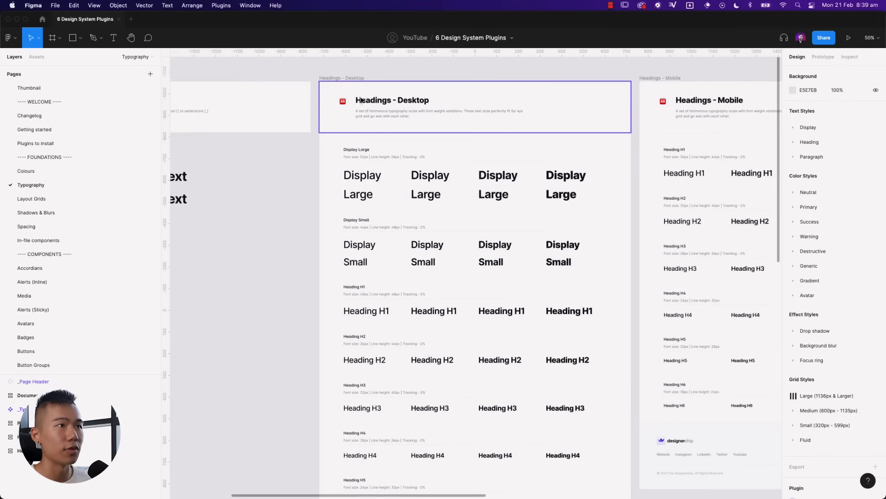
{"action": "scroll", "scroll_direction": "right", "scroll_amount": 3}
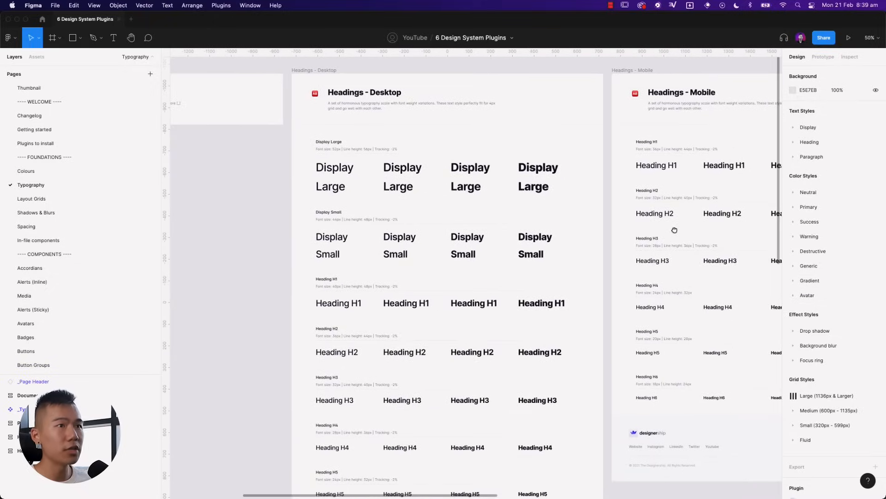
{"action": "left_click", "coordinate": [700, 235]}
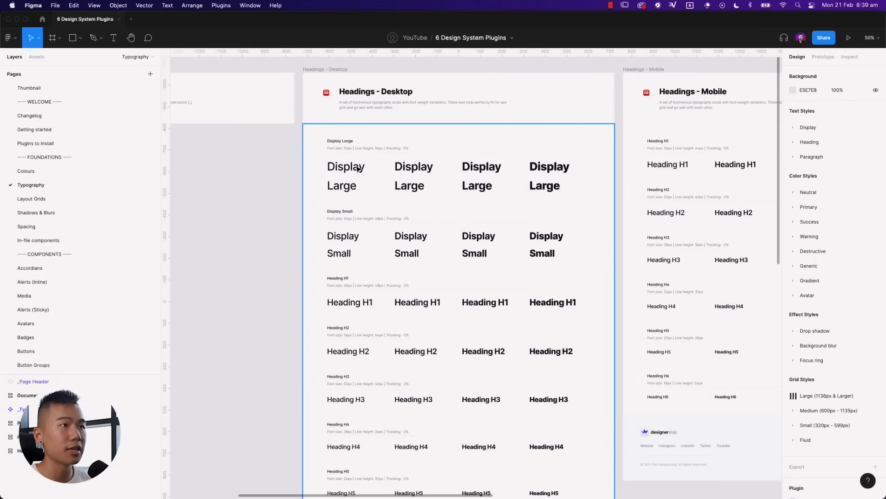
{"action": "left_click", "coordinate": [345, 166]}
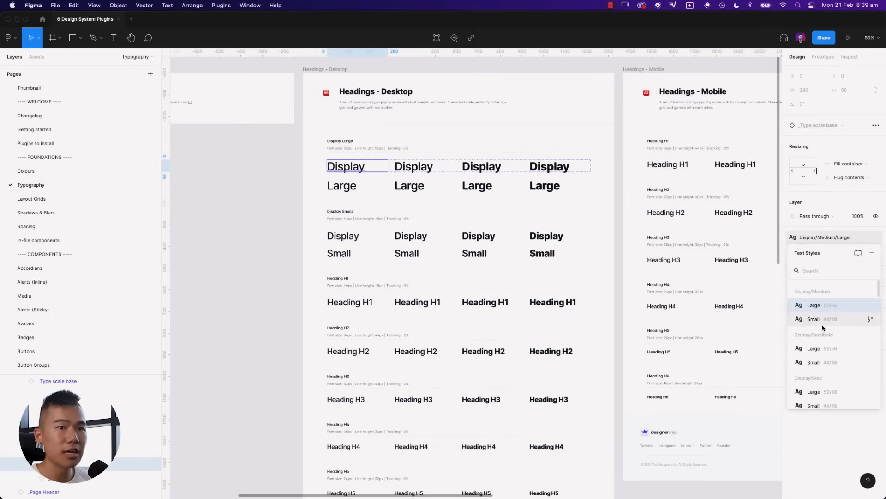
{"action": "scroll", "scroll_direction": "down", "scroll_amount": 3}
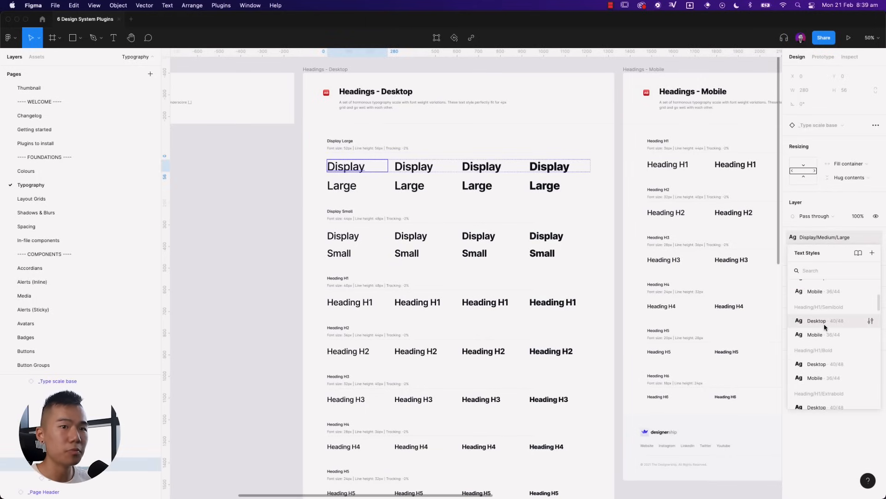
{"action": "left_click", "coordinate": [232, 237]}
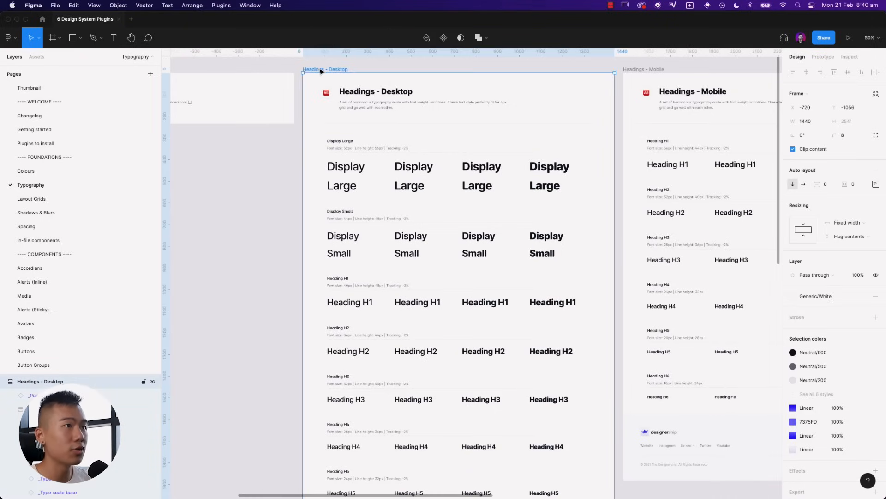
- Launch Style Organizer on the selected frame and scan this page for style usage
{"action": "right_click", "coordinate": [458, 136]}
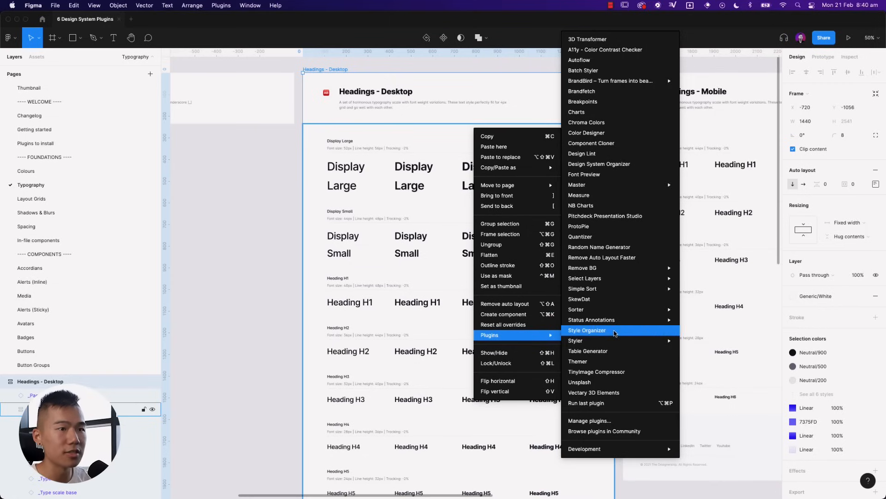
{"action": "left_click", "coordinate": [587, 329]}
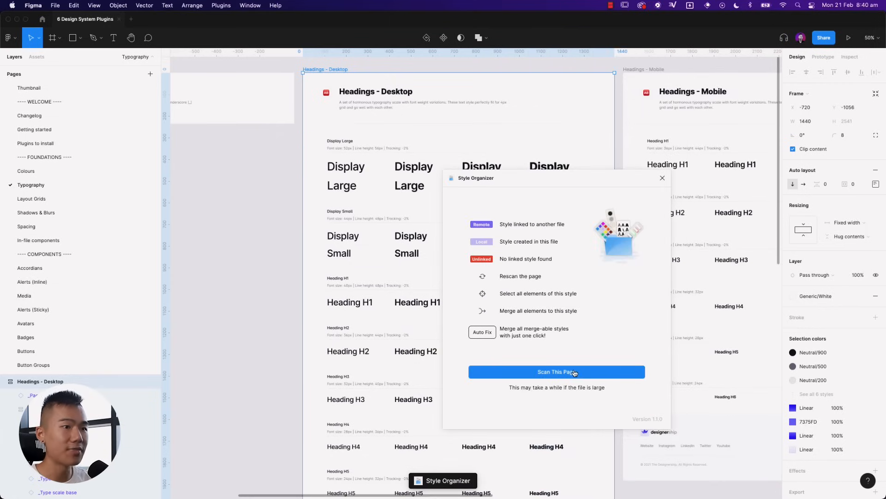
{"action": "left_click", "coordinate": [556, 371]}
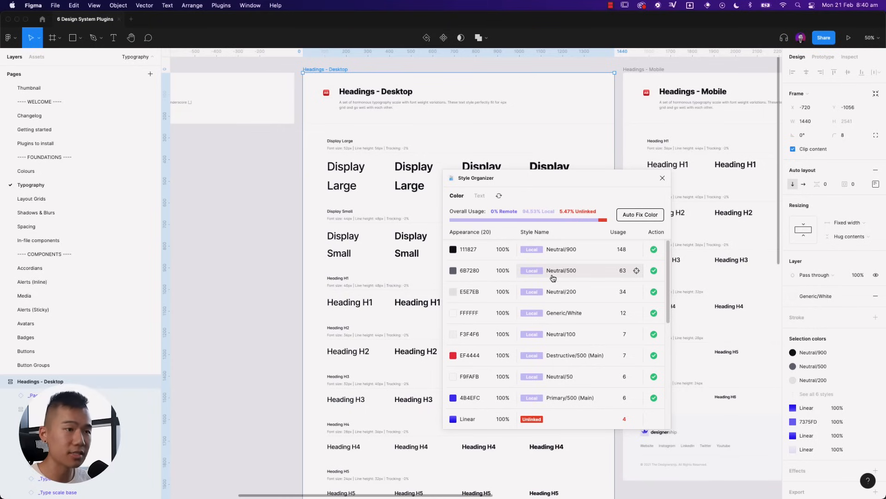
- Scroll through the 20 colour results, noting the gradients flagged as unlinked
{"action": "scroll", "scroll_direction": "down", "scroll_amount": 3}
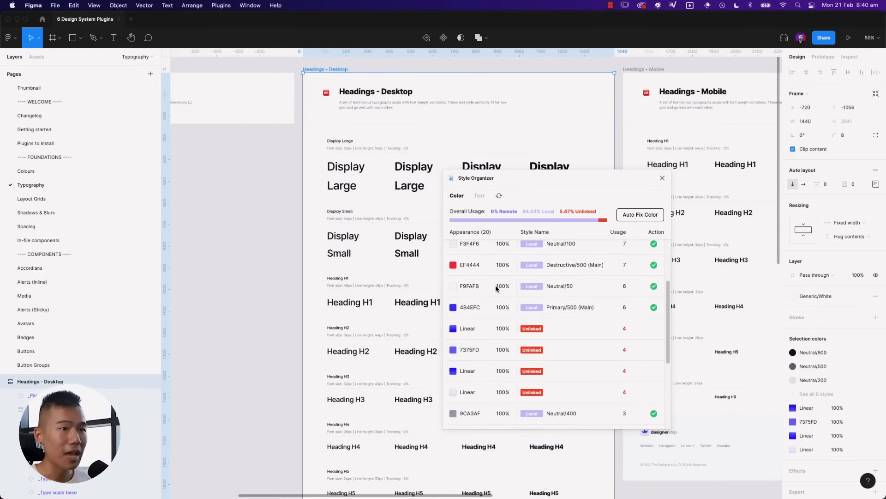
{"action": "mouse_move", "coordinate": [500, 325]}
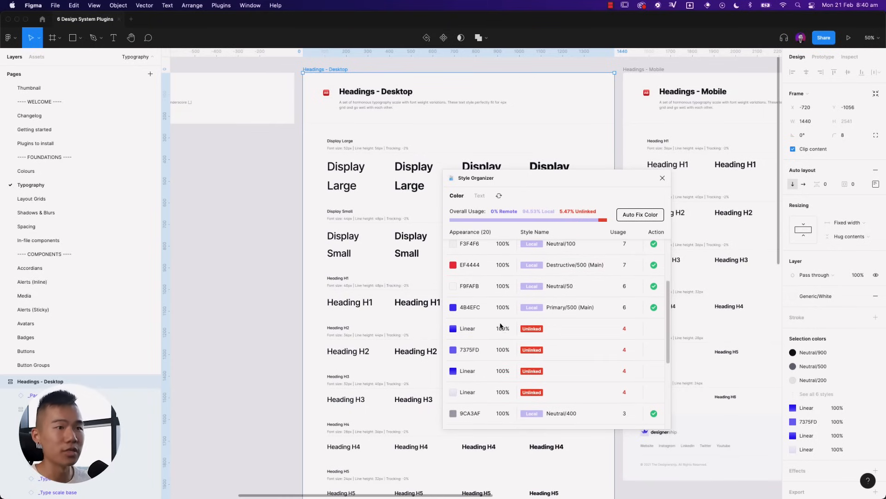
{"action": "scroll", "scroll_direction": "down", "scroll_amount": 3}
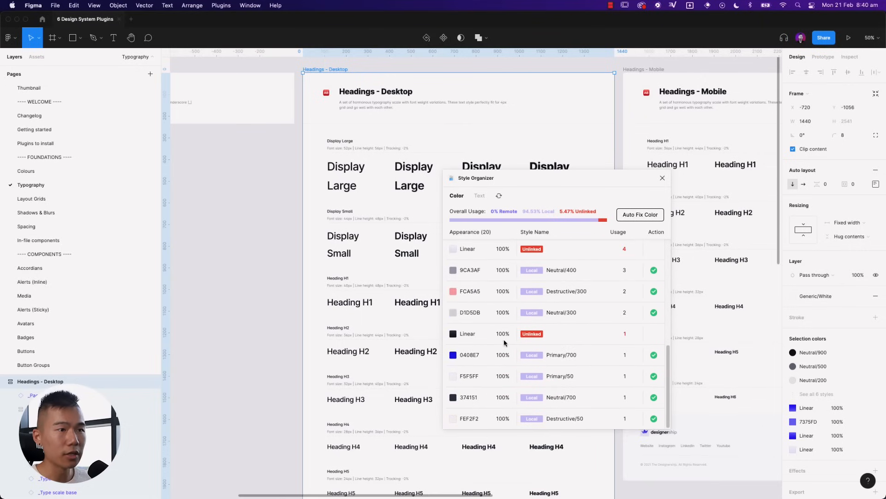
{"action": "scroll", "scroll_direction": "up", "scroll_amount": 3}
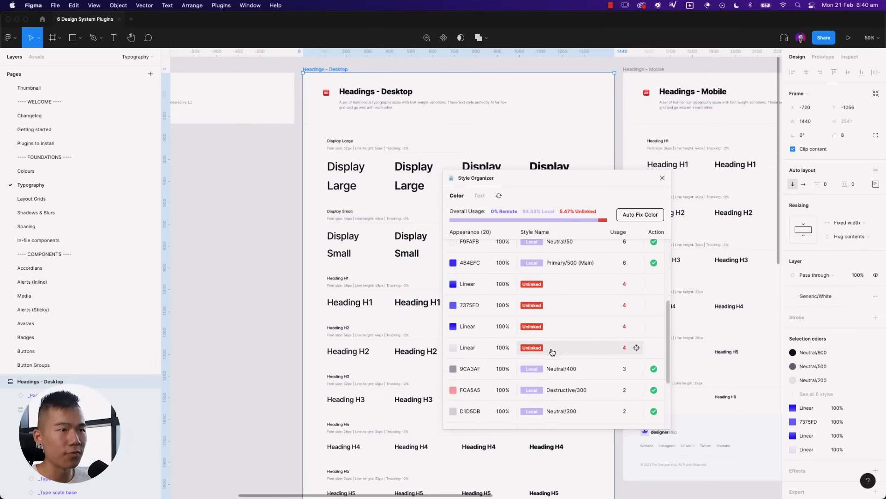
{"action": "scroll", "scroll_direction": "down", "scroll_amount": 3}
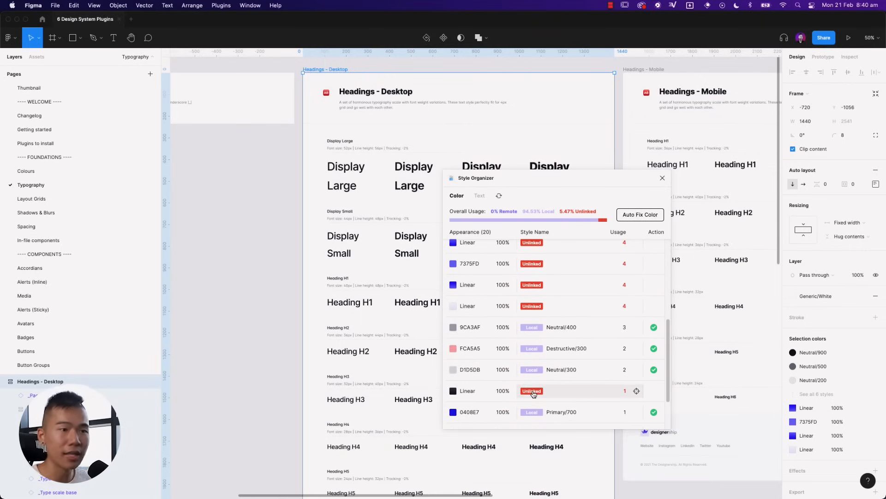
{"action": "scroll", "scroll_direction": "down", "scroll_amount": 3}
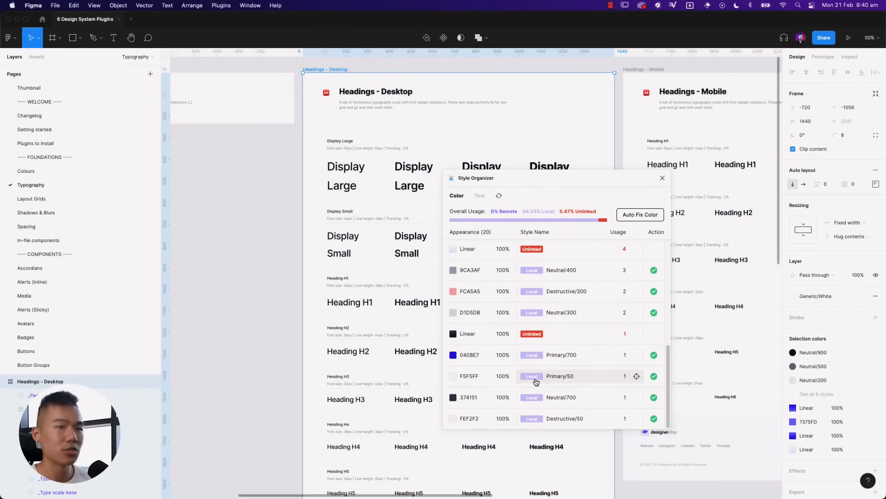
- Scroll the Style Organizer colour list and select the footer logo text layer to inspect it
{"action": "scroll", "scroll_direction": "down", "scroll_amount": 3}
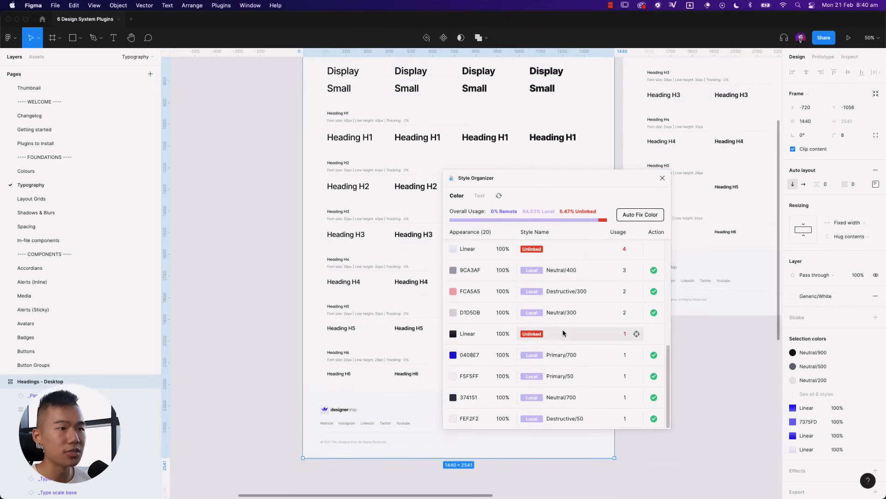
{"action": "mouse_move", "coordinate": [642, 342]}
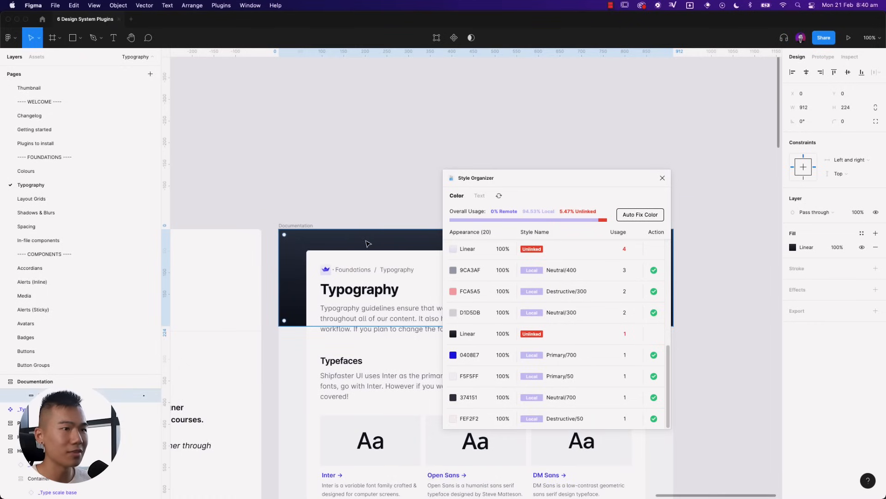
{"action": "mouse_move", "coordinate": [460, 284]}
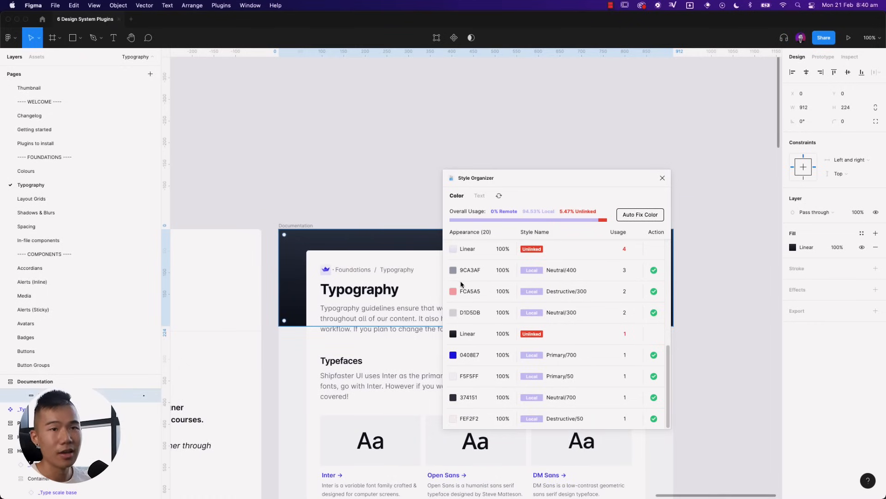
{"action": "mouse_move", "coordinate": [281, 246]}
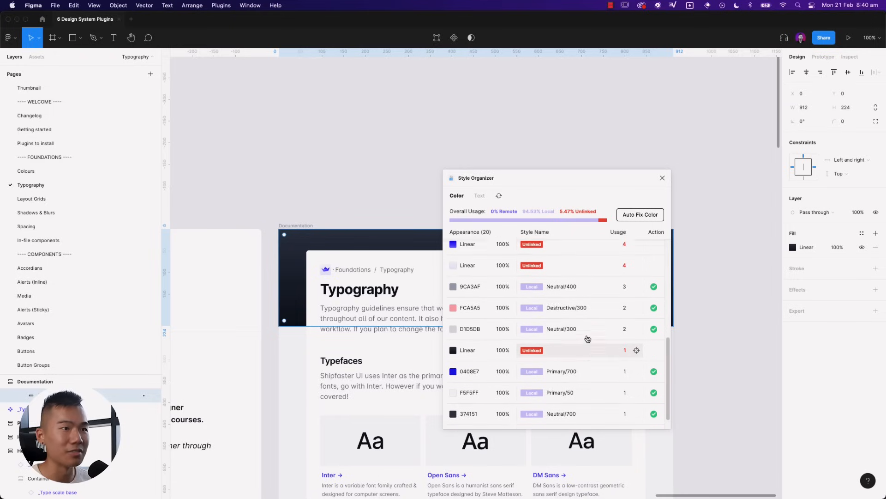
{"action": "scroll", "scroll_direction": "up", "scroll_amount": 3}
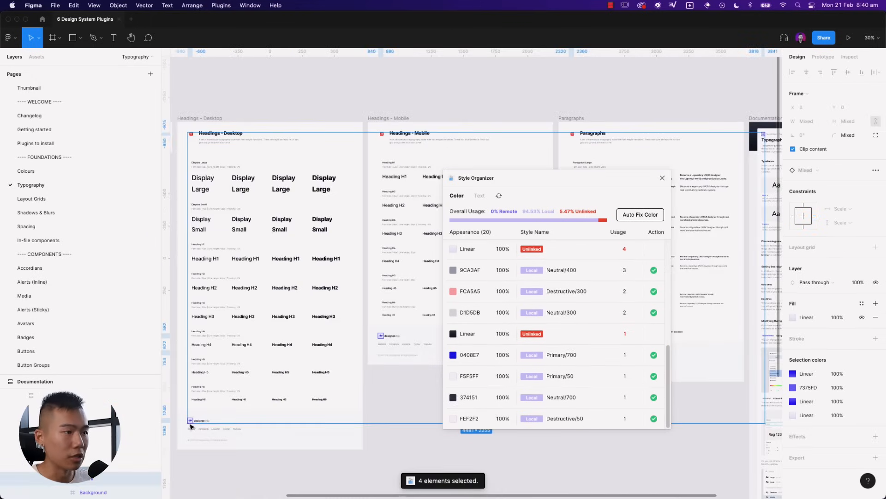
{"action": "left_click", "coordinate": [200, 420]}
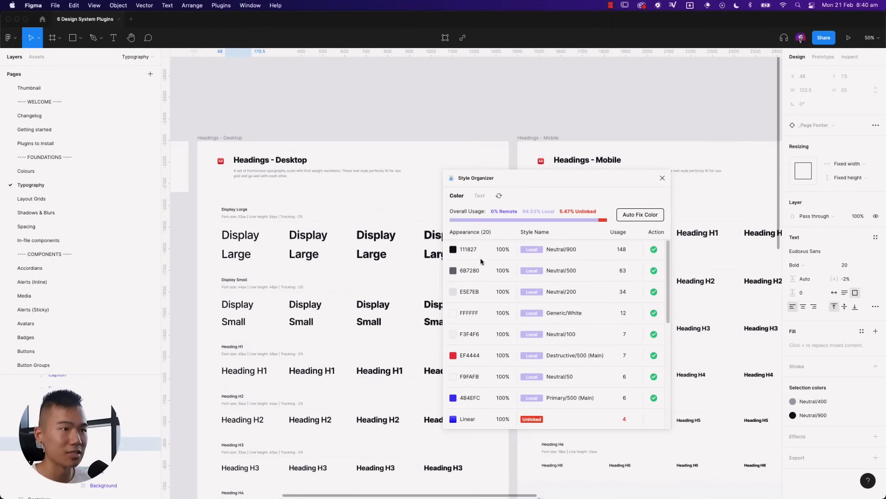
{"action": "mouse_move", "coordinate": [610, 259]}
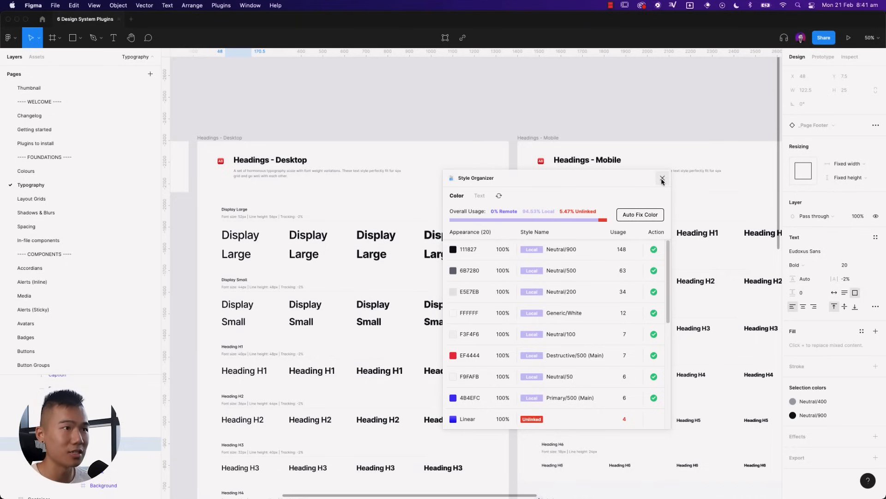
- Close Style Organizer and launch Batch Styler, showing its Text tab with 82 text styles
{"action": "left_click", "coordinate": [662, 179]}
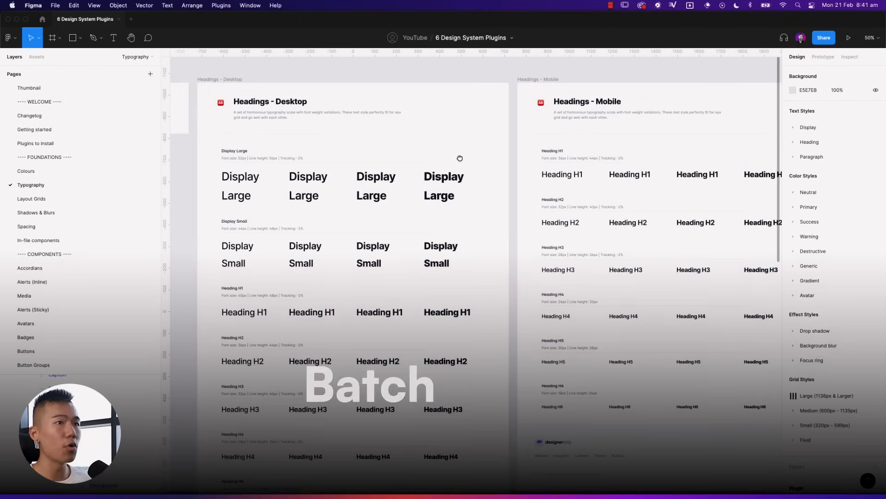
{"action": "left_click", "coordinate": [458, 163]}
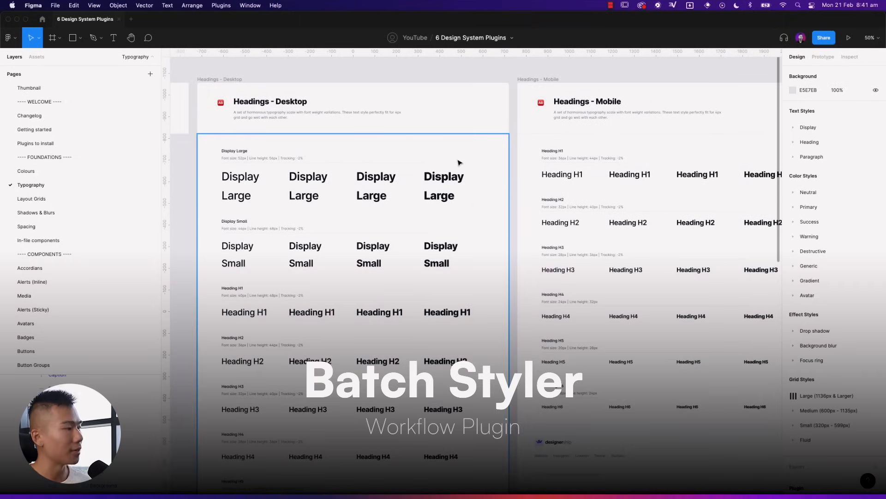
{"action": "mouse_move", "coordinate": [297, 208]}
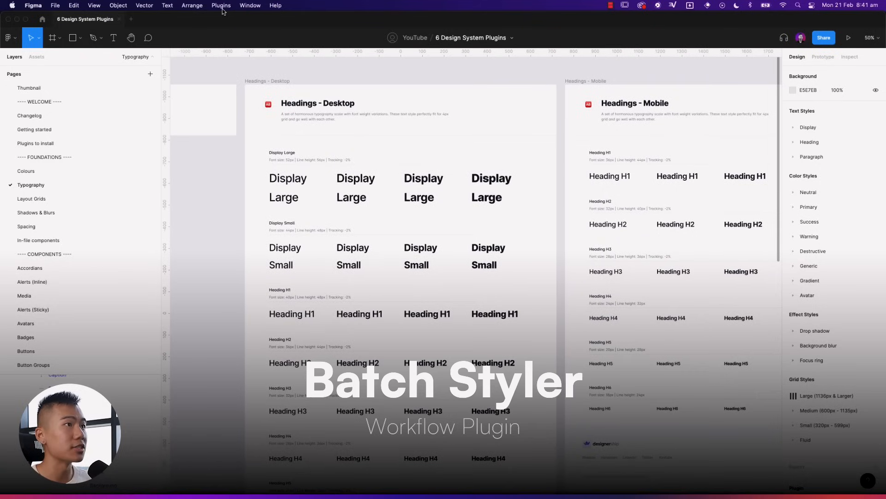
{"action": "left_click", "coordinate": [221, 5]}
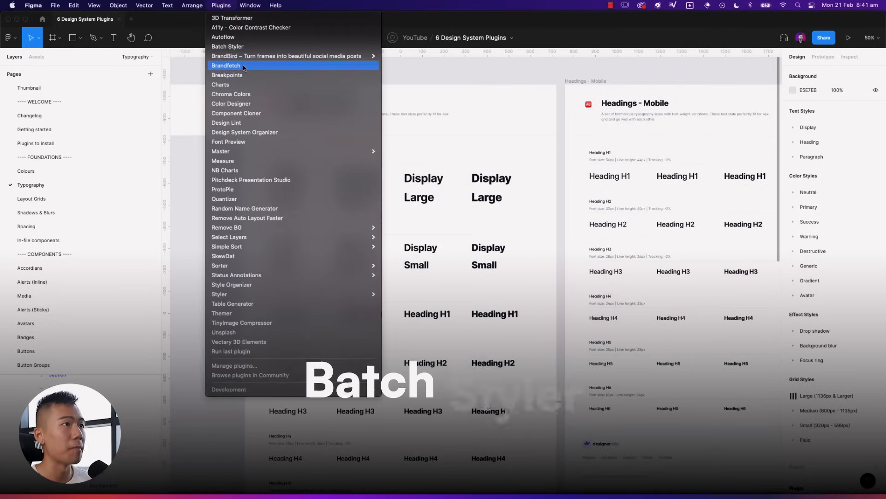
{"action": "left_click", "coordinate": [227, 46]}
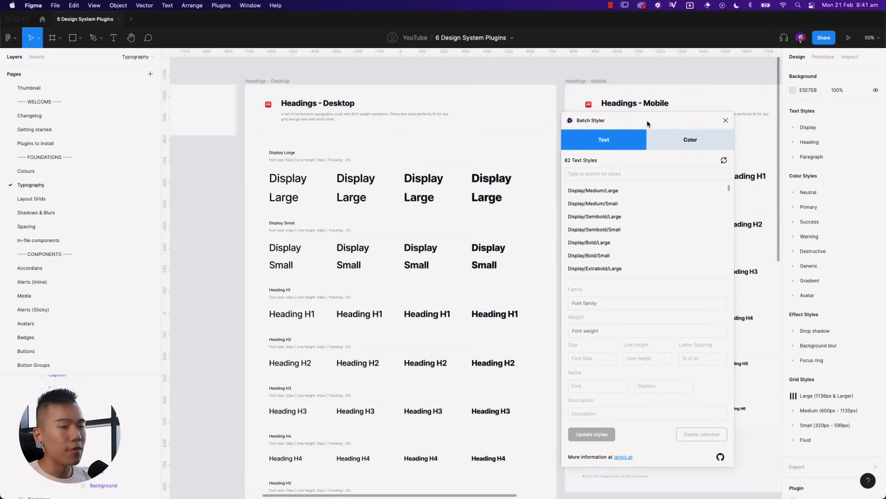
{"action": "left_click", "coordinate": [401, 294]}
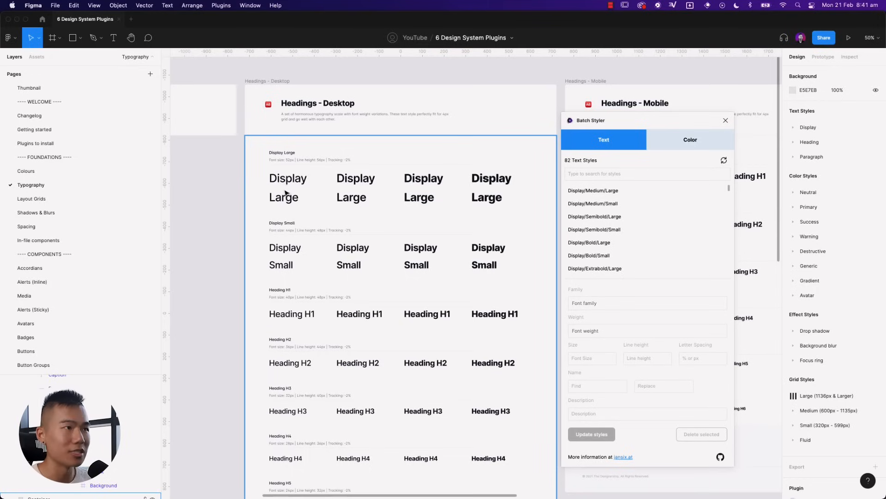
{"action": "left_click", "coordinate": [287, 178]}
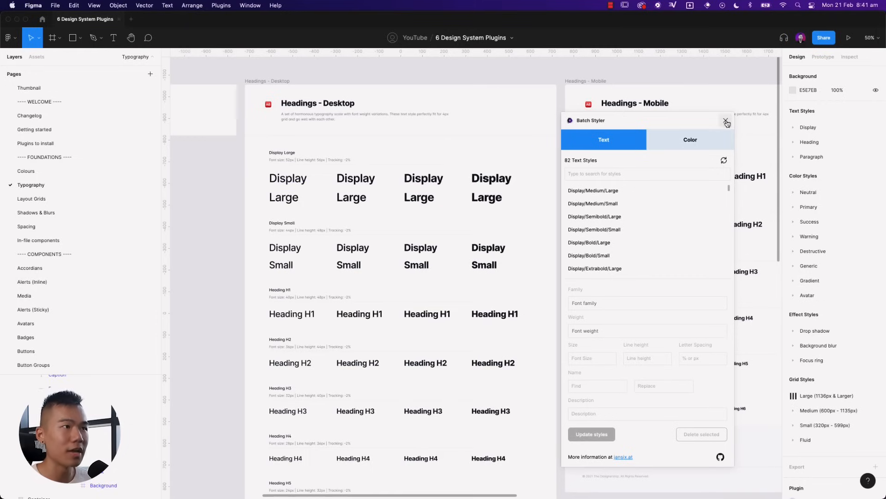
{"action": "left_click", "coordinate": [288, 178]}
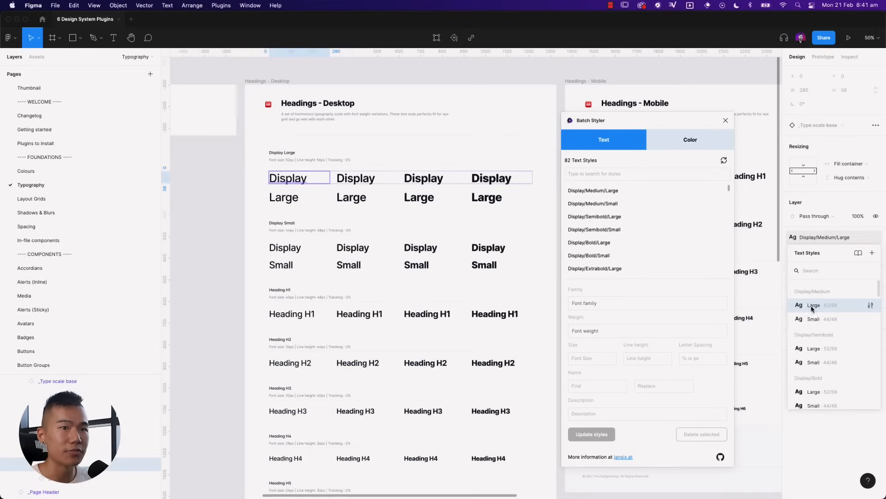
{"action": "mouse_move", "coordinate": [811, 297]}
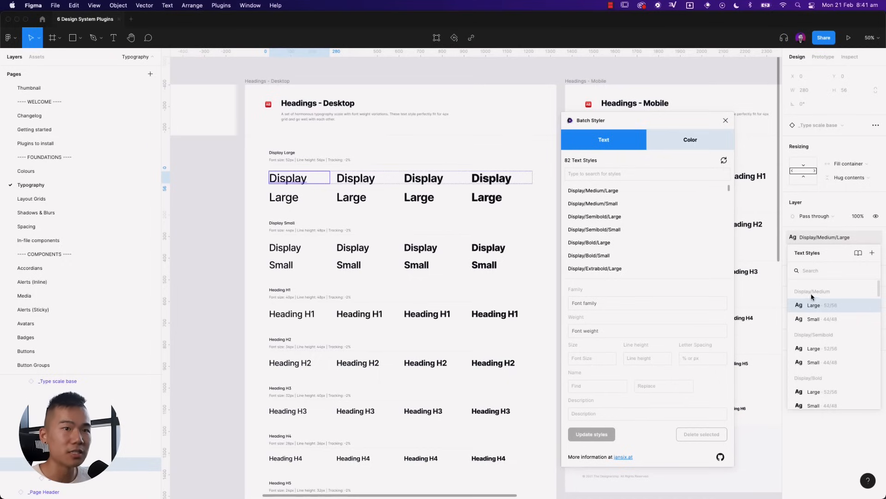
{"action": "mouse_move", "coordinate": [871, 305]}
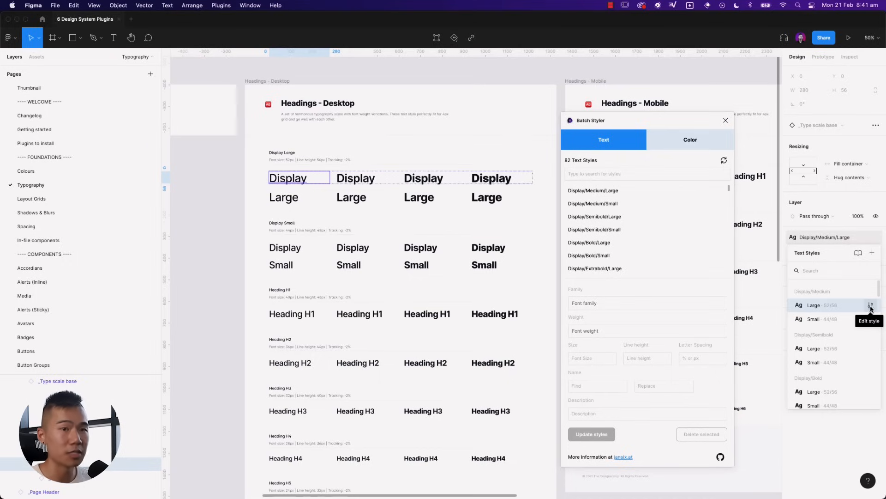
{"action": "left_click", "coordinate": [870, 305]}
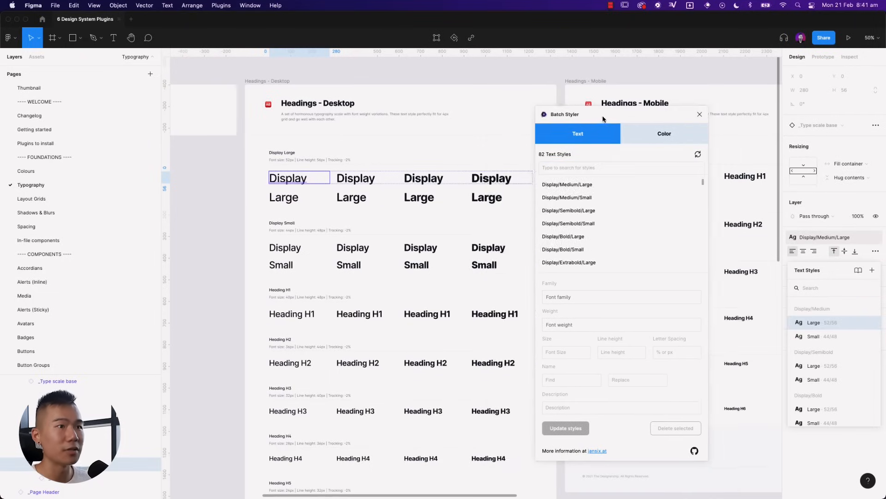
- Select the Paragraph text styles in Batch Styler and set their family to Circular Std
{"action": "scroll", "scroll_direction": "down", "scroll_amount": 3}
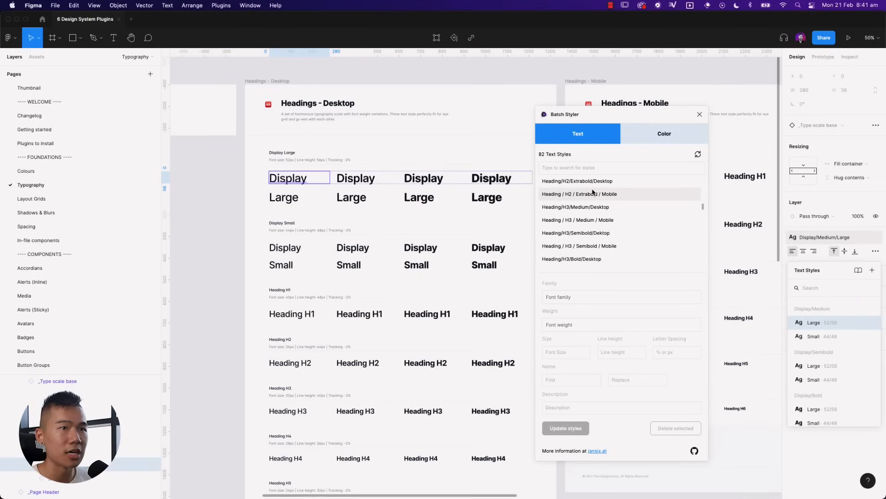
{"action": "scroll", "scroll_direction": "down", "scroll_amount": 3}
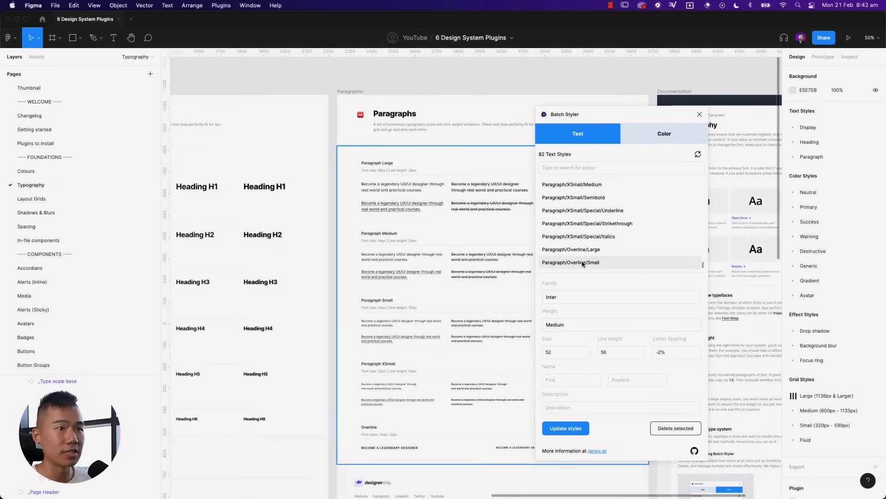
{"action": "left_click", "coordinate": [570, 262]}
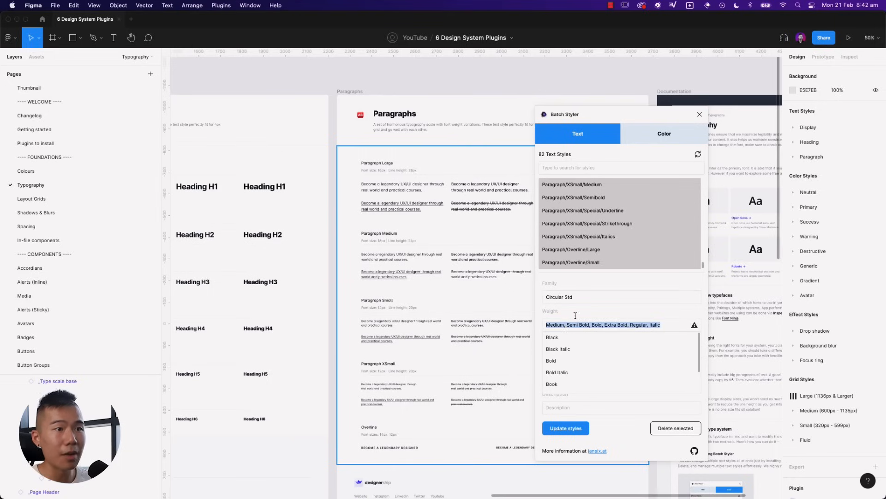
{"action": "mouse_move", "coordinate": [665, 319]}
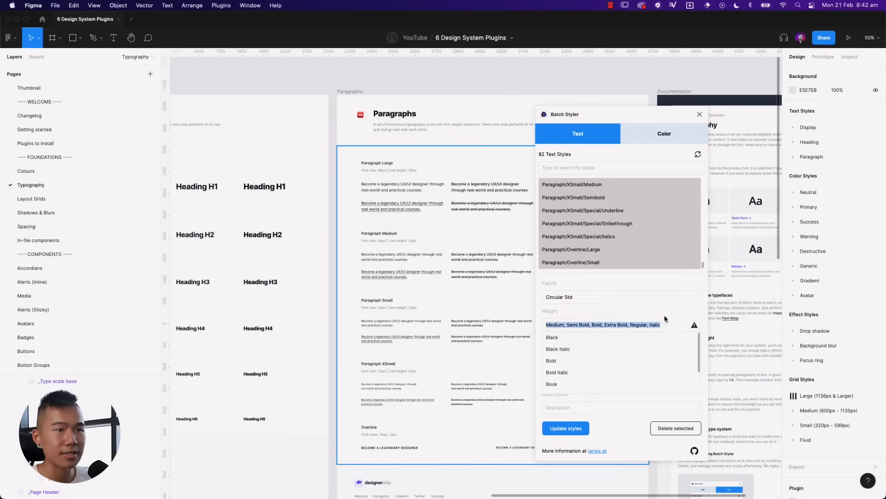
{"action": "left_click", "coordinate": [694, 325]}
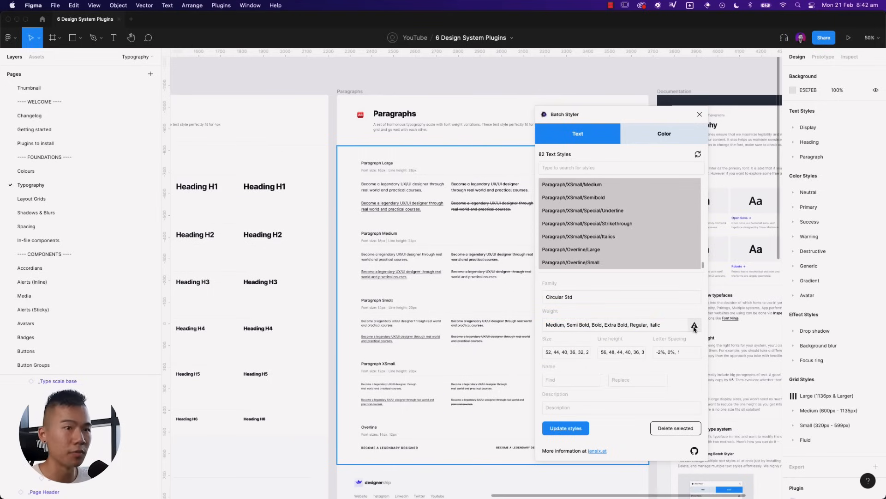
- Review Circular Std's missing weights, keep Semi Bold, and close Batch Styler
{"action": "left_click", "coordinate": [695, 328]}
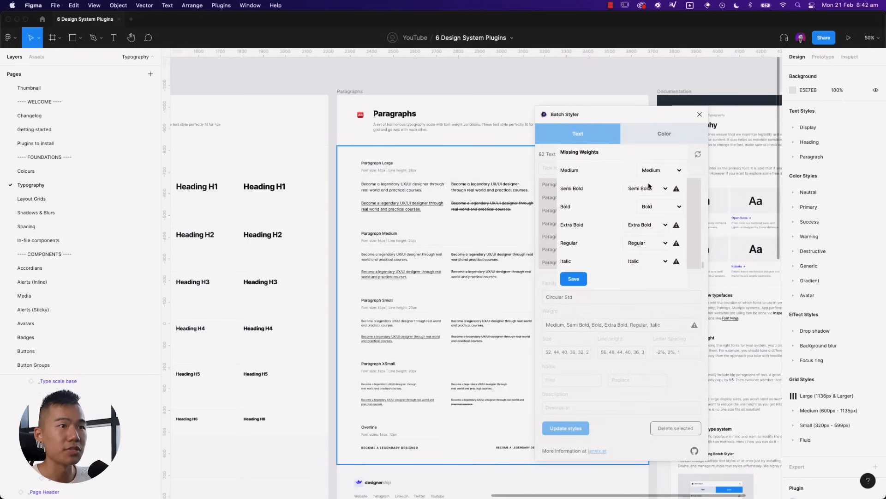
{"action": "mouse_move", "coordinate": [594, 197]}
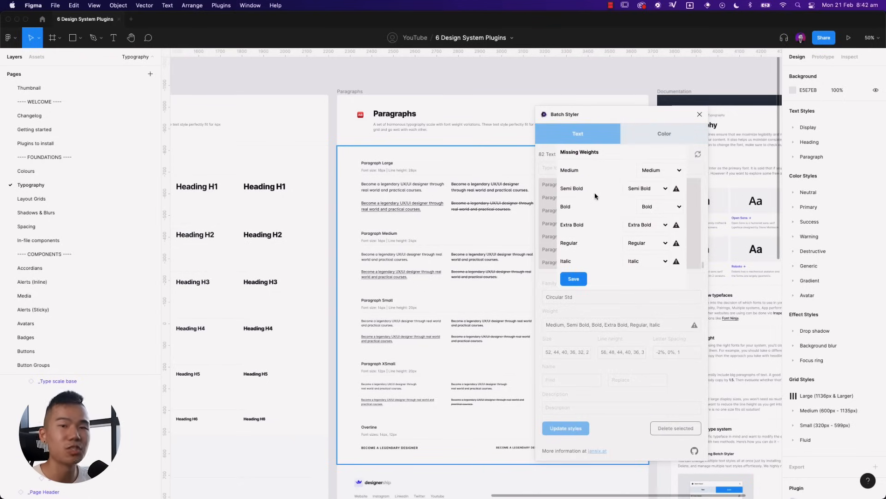
{"action": "mouse_move", "coordinate": [597, 192]}
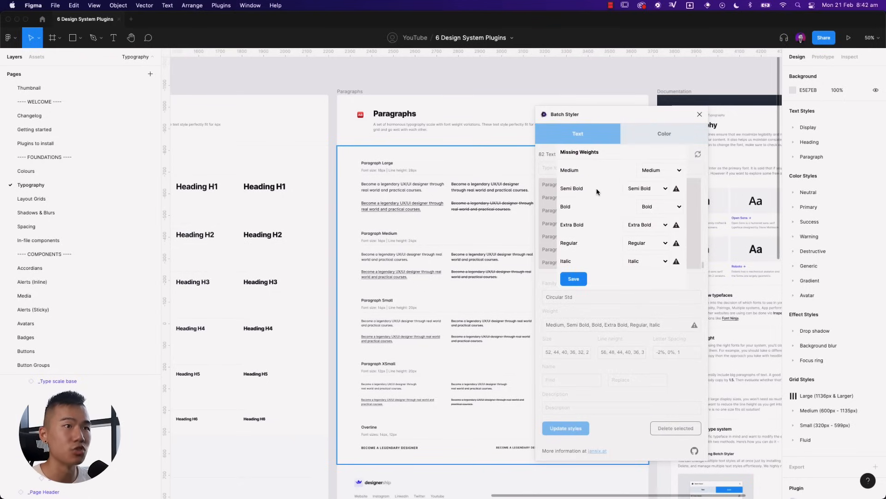
{"action": "mouse_move", "coordinate": [594, 191]}
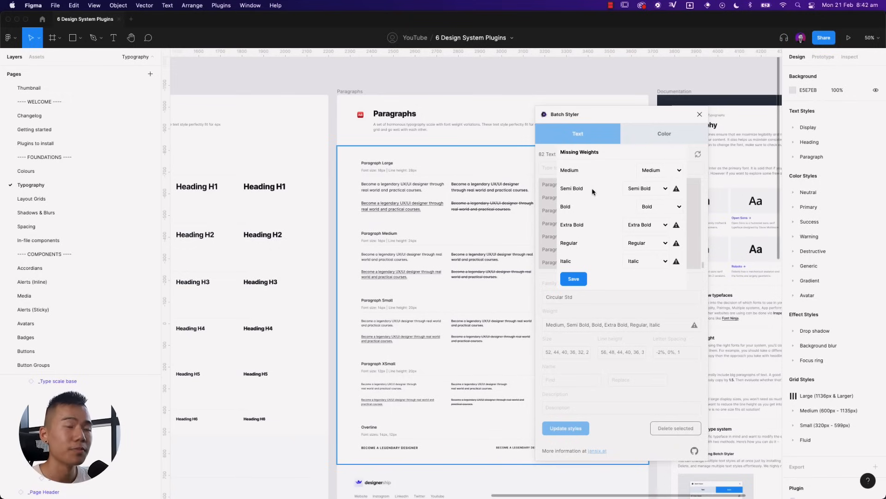
{"action": "left_click", "coordinate": [646, 188]}
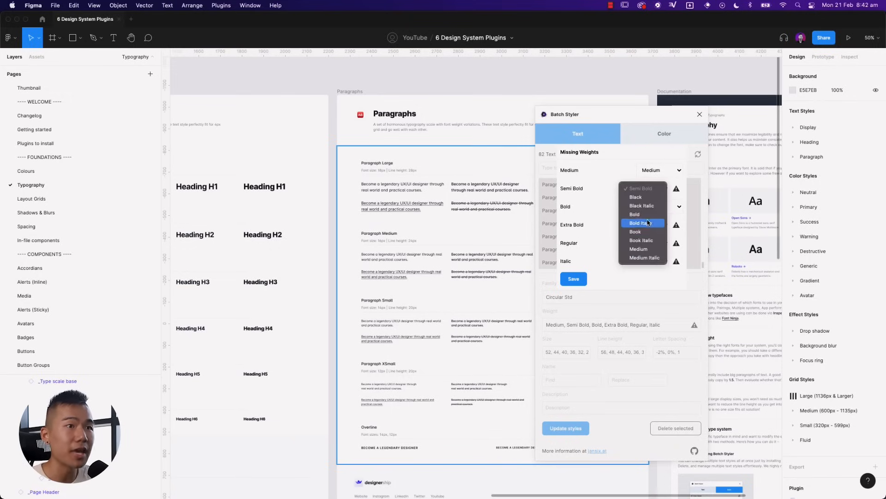
{"action": "mouse_move", "coordinate": [642, 205]}
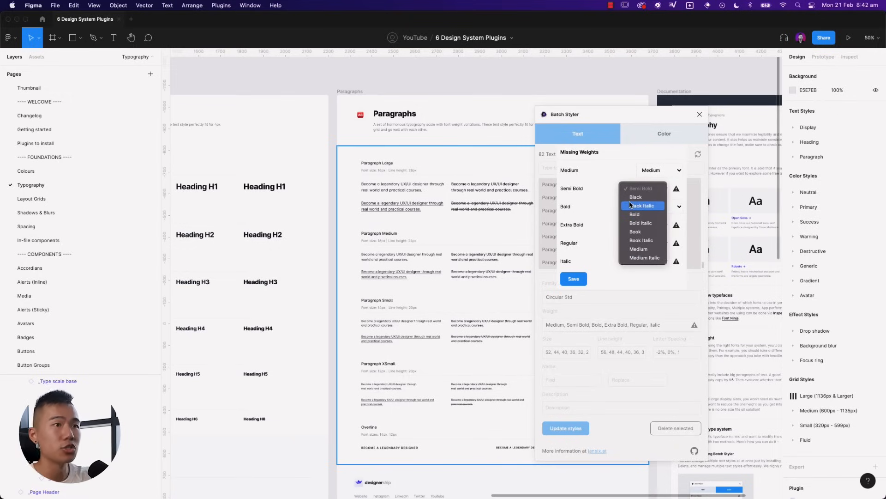
{"action": "mouse_move", "coordinate": [577, 191]}
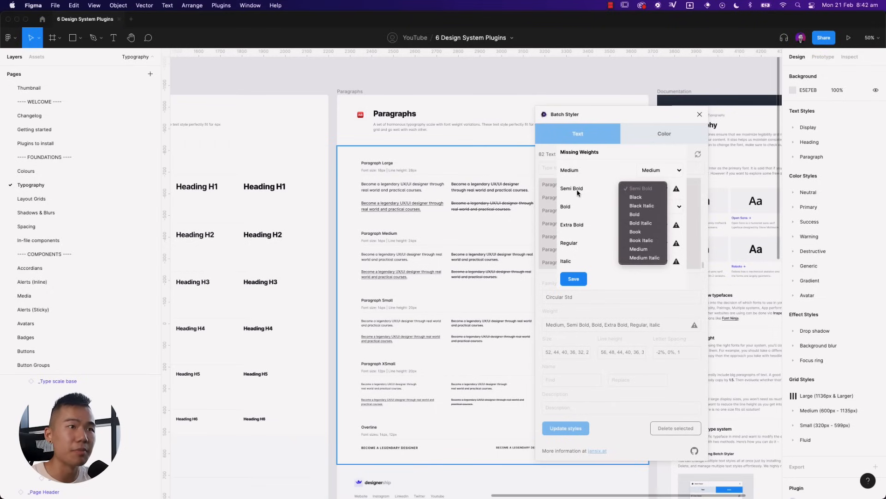
{"action": "left_click", "coordinate": [640, 188]}
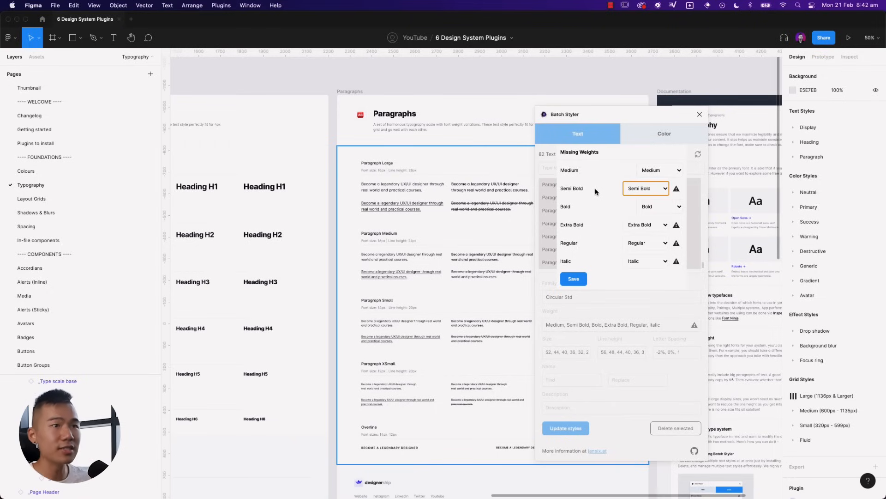
{"action": "mouse_move", "coordinate": [679, 139]}
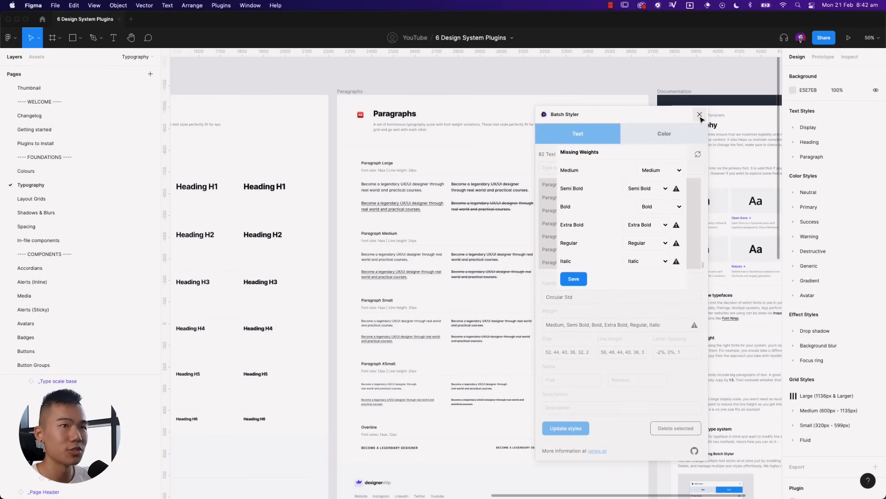
{"action": "left_click", "coordinate": [700, 114]}
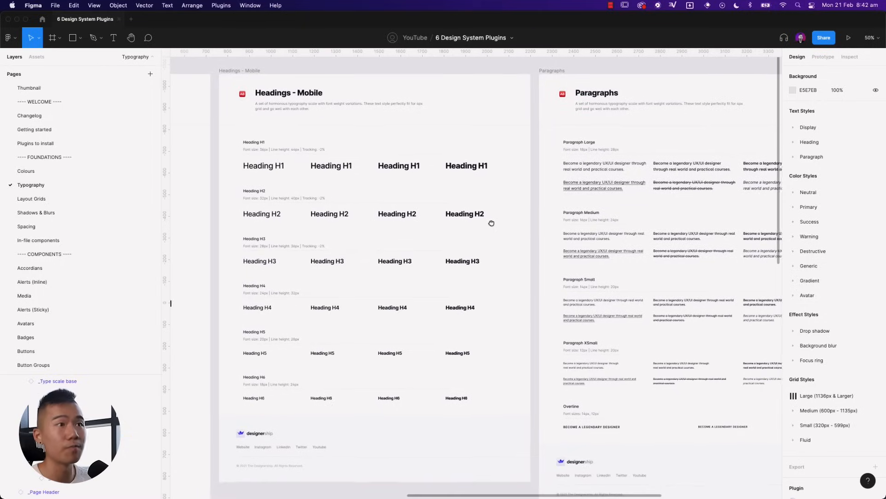
{"action": "left_click", "coordinate": [375, 266]}
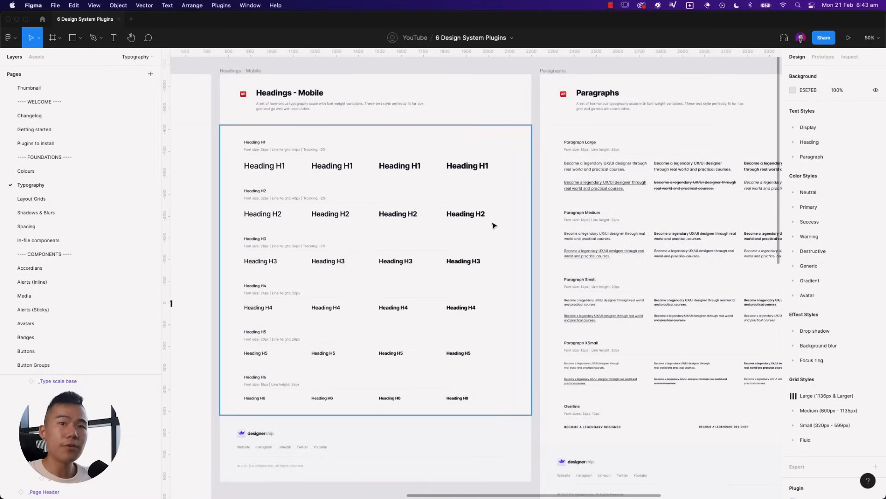
{"action": "mouse_move", "coordinate": [419, 149]}
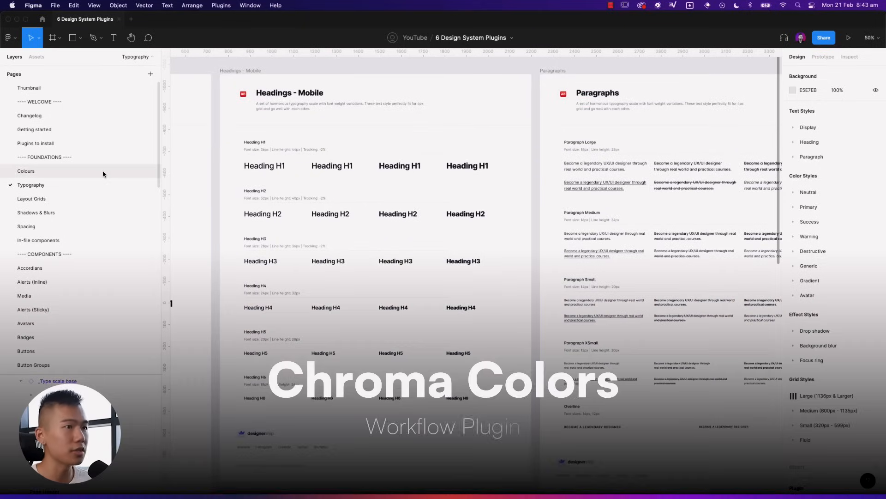
- Go to the Colours page and select the Dark Mode 50 swatch
{"action": "left_click", "coordinate": [25, 171]}
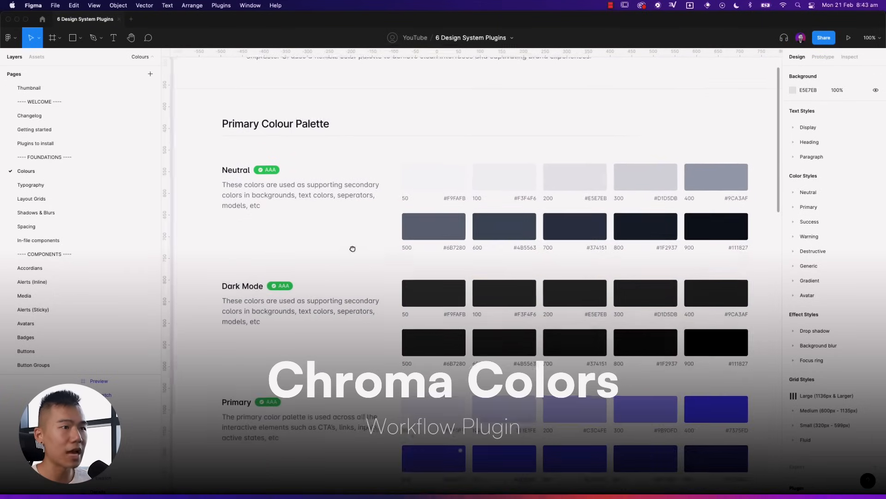
{"action": "scroll", "scroll_direction": "up", "scroll_amount": 3}
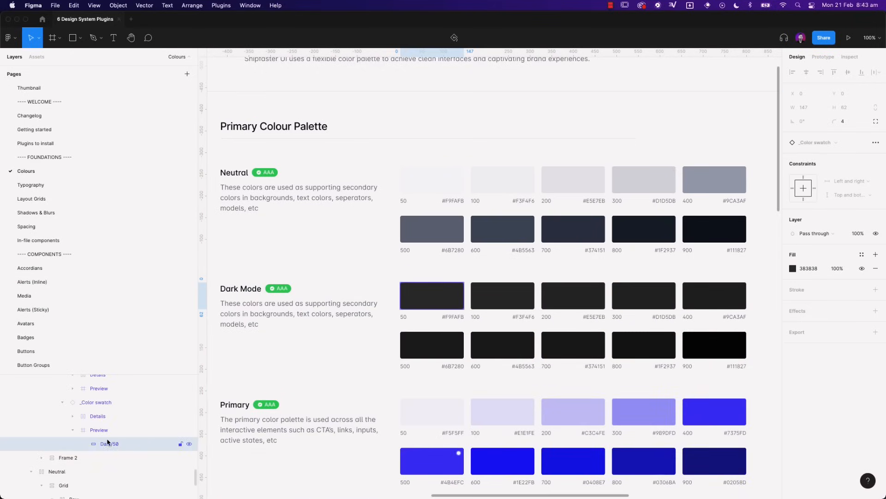
{"action": "mouse_move", "coordinate": [106, 446]}
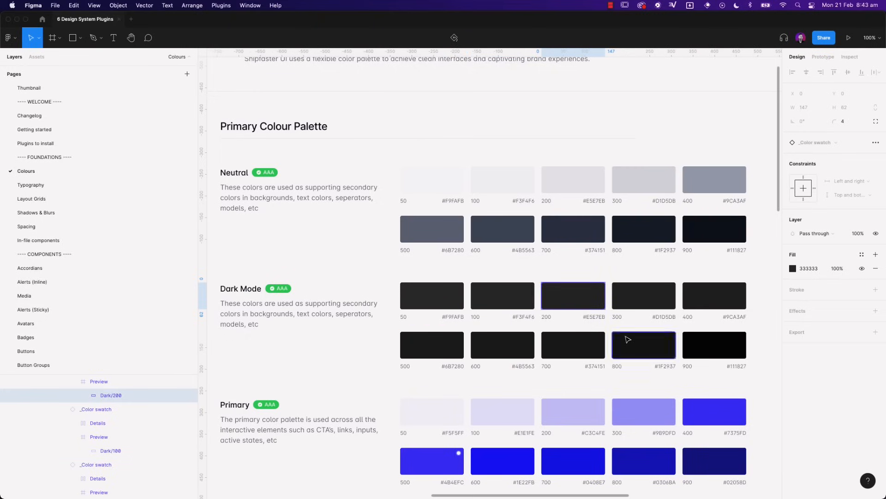
{"action": "left_click", "coordinate": [643, 295]}
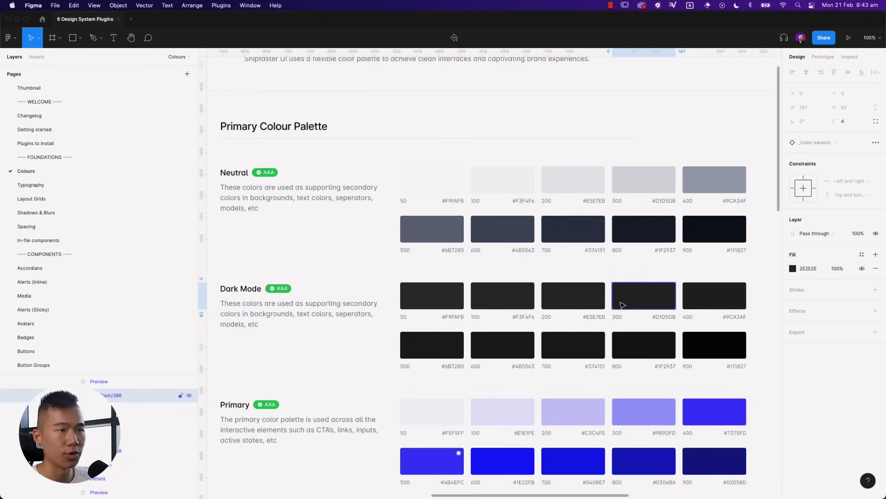
{"action": "left_click", "coordinate": [431, 295]}
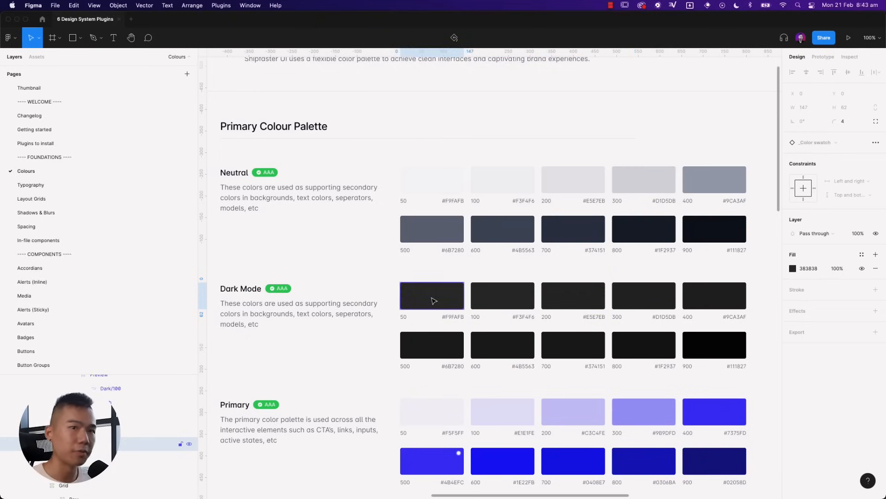
- Start a 'Dark/50' colour style from the swatch fill, then abandon it
{"action": "left_click", "coordinate": [863, 254]}
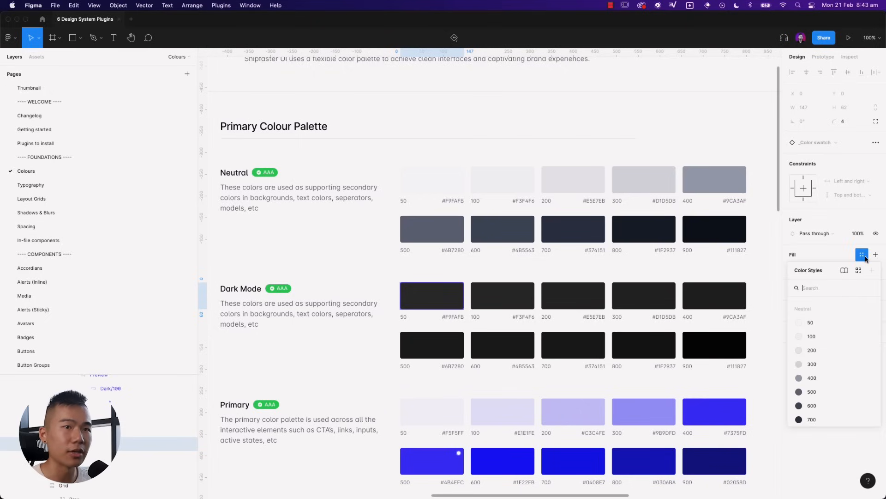
{"action": "left_click", "coordinate": [872, 270]}
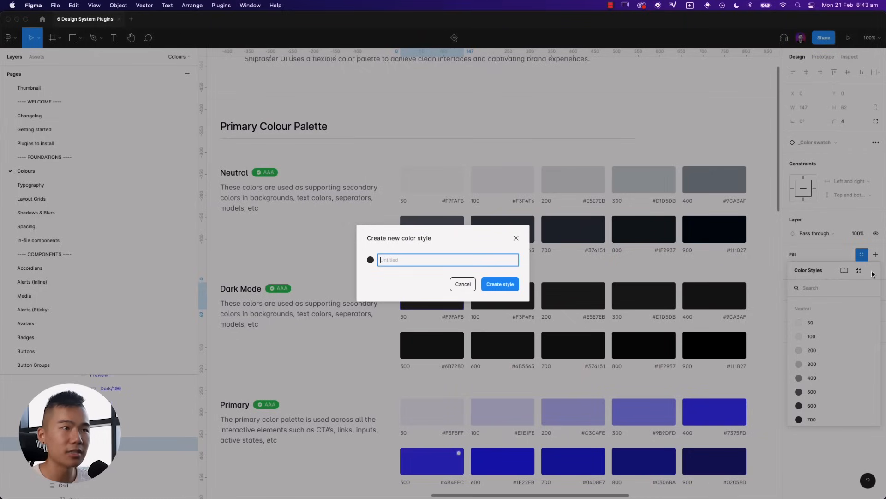
{"action": "type", "text": "Dark/50"}
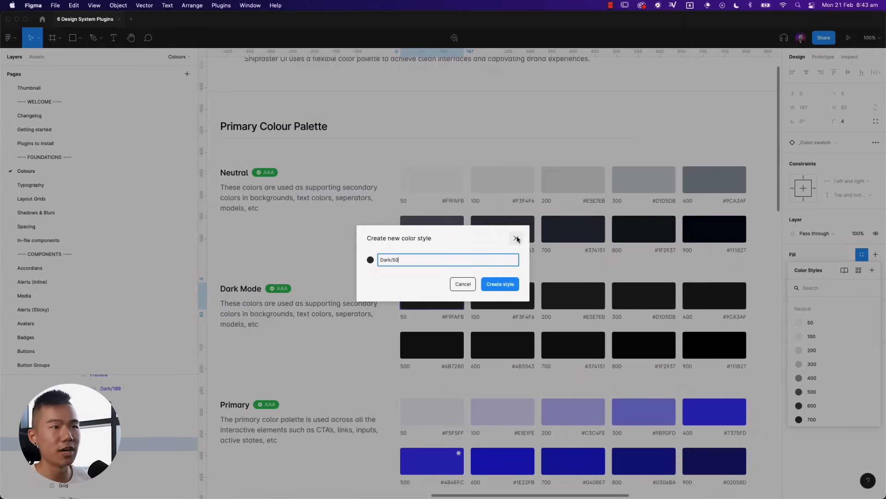
{"action": "left_click", "coordinate": [463, 284]}
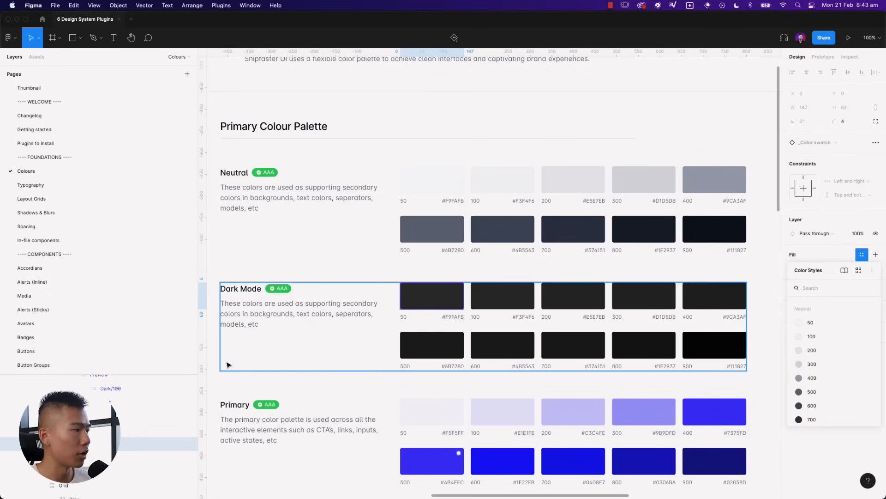
- Link the Dark Mode swatches to the matching Dark/50–900 colour styles
{"action": "left_click", "coordinate": [432, 295]}
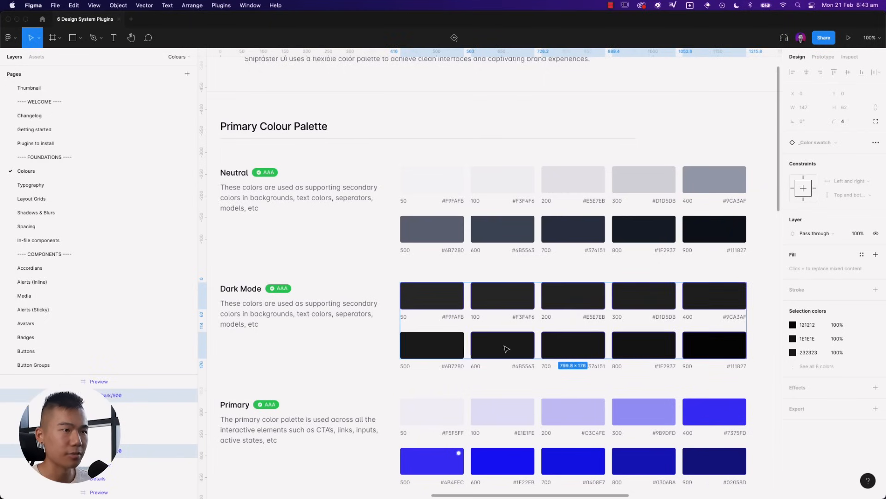
{"action": "left_click", "coordinate": [714, 344]}
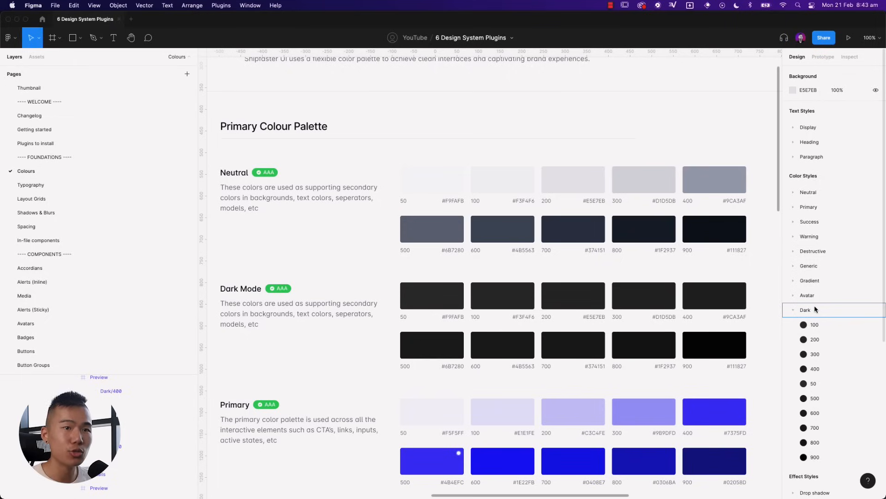
{"action": "mouse_move", "coordinate": [793, 312]}
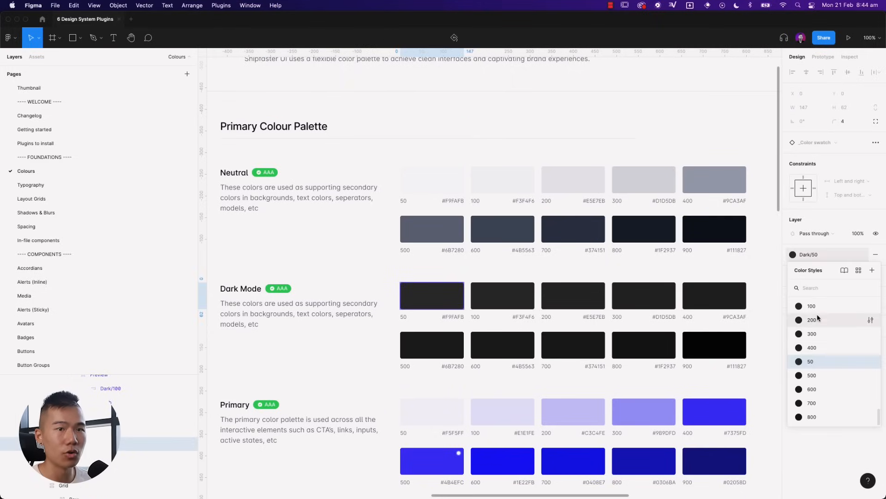
{"action": "scroll", "scroll_direction": "down", "scroll_amount": 3}
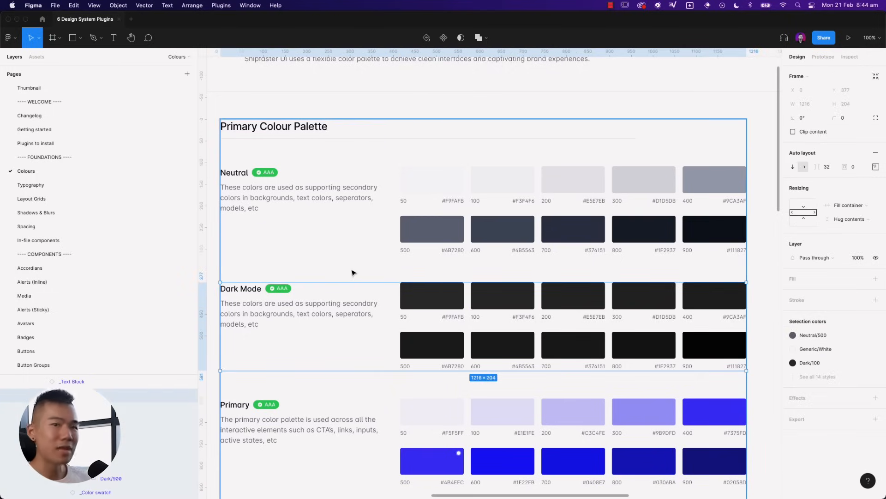
{"action": "mouse_move", "coordinate": [333, 270]}
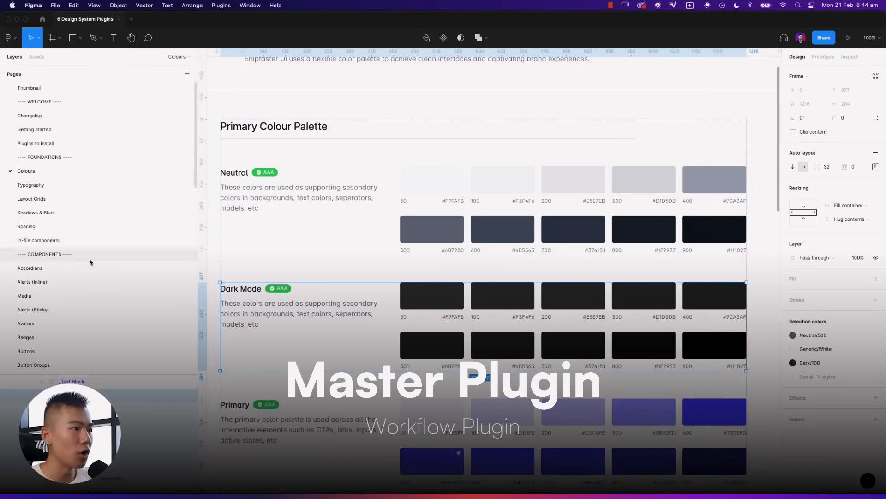
- Add a Desktop-sized frame on the Example page
{"action": "left_click", "coordinate": [27, 367]}
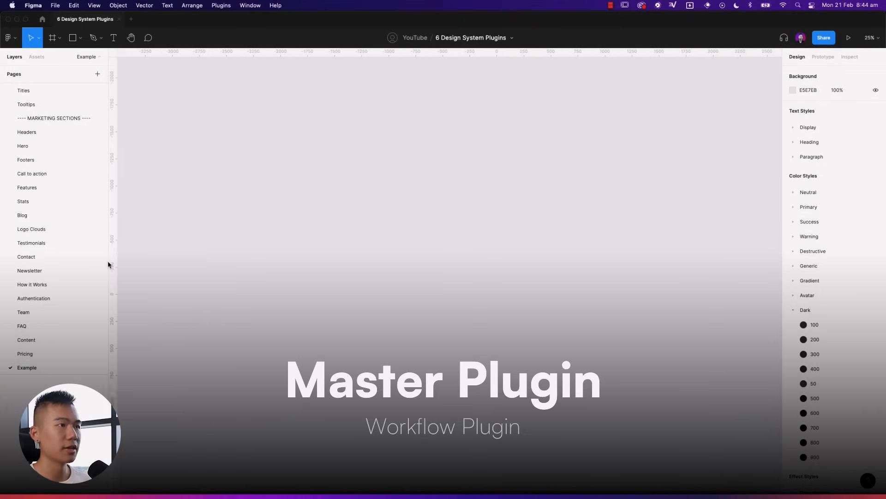
{"action": "left_click", "coordinate": [51, 38]}
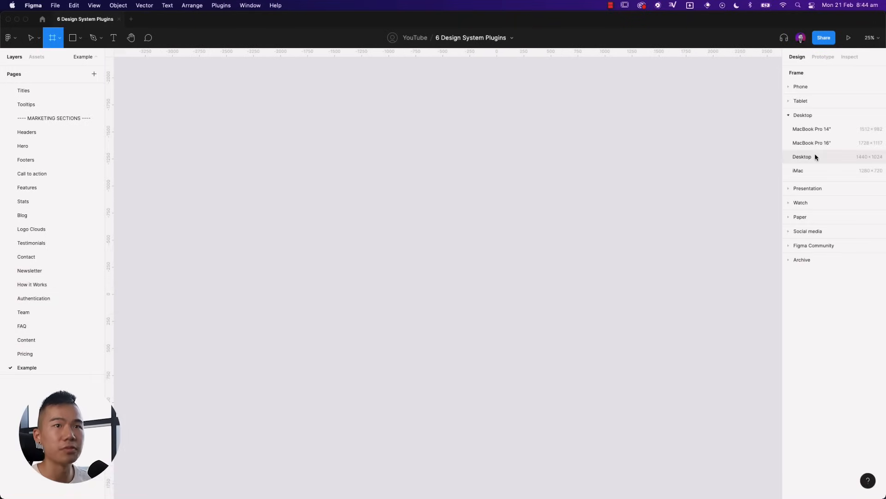
{"action": "left_click", "coordinate": [802, 157]}
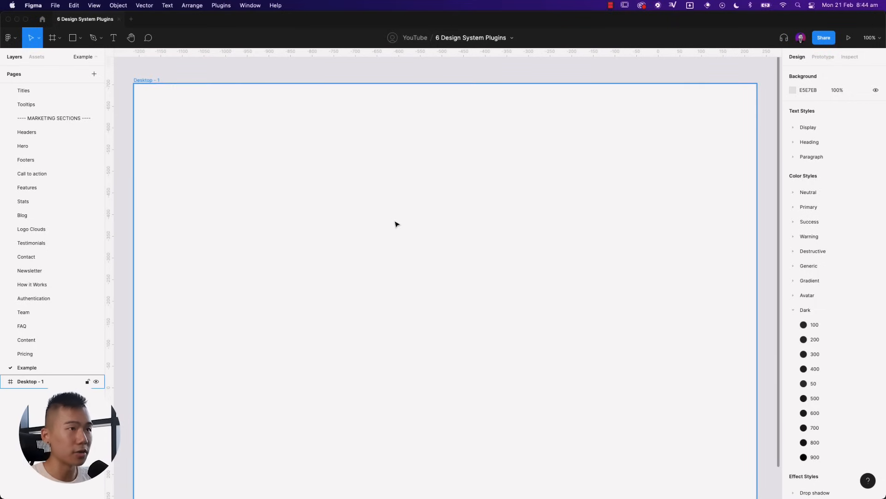
- Insert the Header component into the frame and set it to variant 3
{"action": "type", "text": "header"}
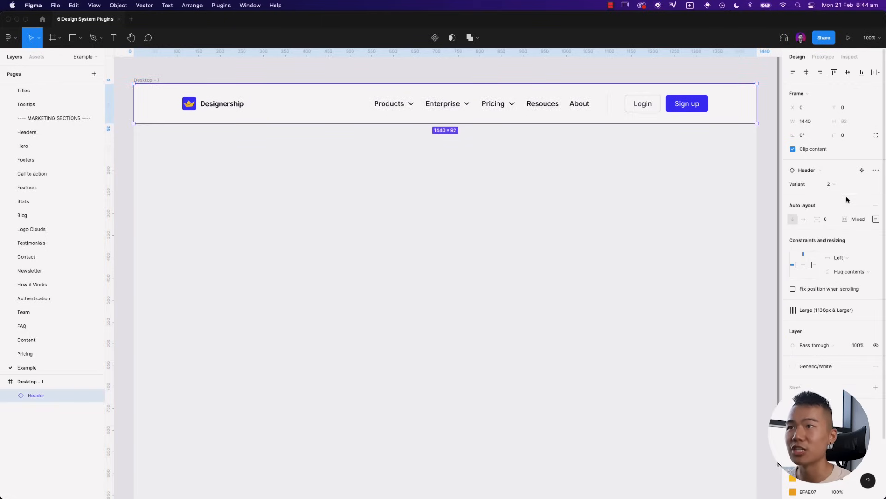
{"action": "left_click", "coordinate": [830, 183]}
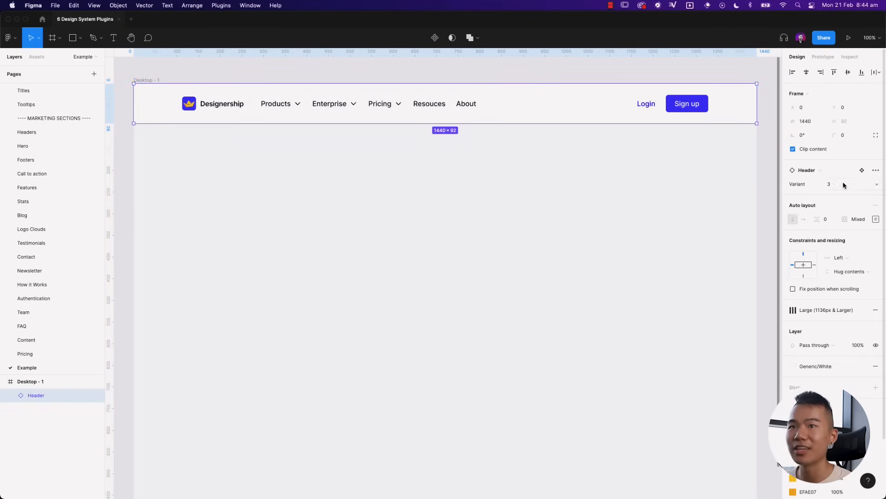
{"action": "left_click", "coordinate": [829, 183]}
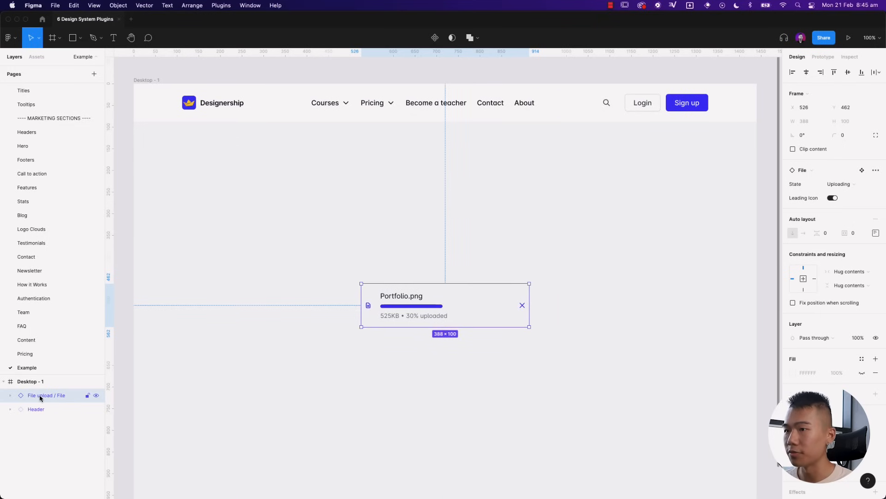
- Detach the File upload instance and its nested upload instance, then select the detached frame
{"action": "right_click", "coordinate": [40, 394]}
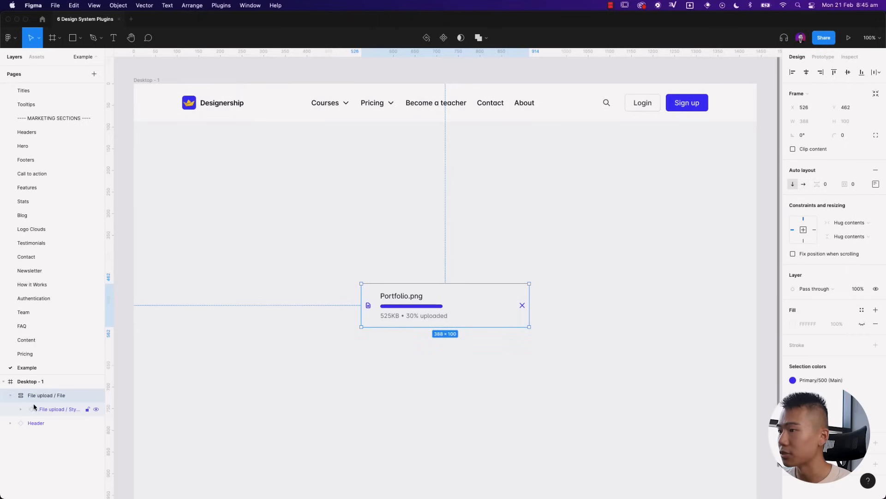
{"action": "right_click", "coordinate": [54, 422]}
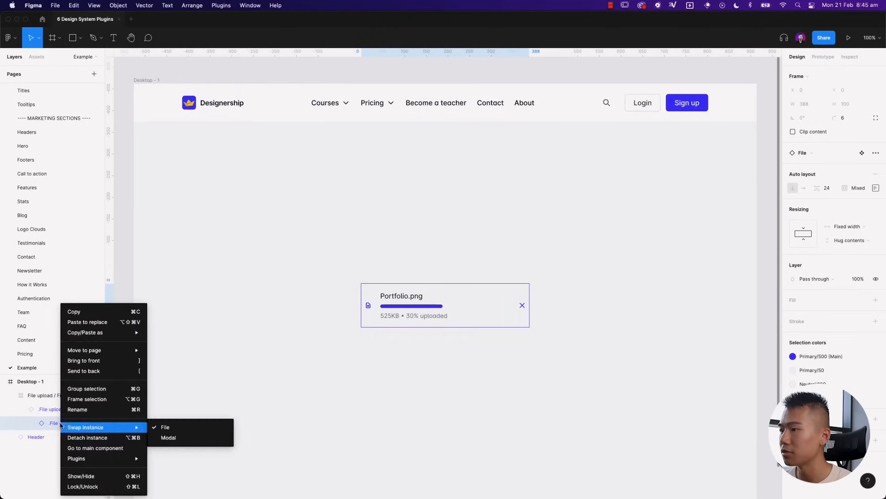
{"action": "left_click", "coordinate": [87, 437]}
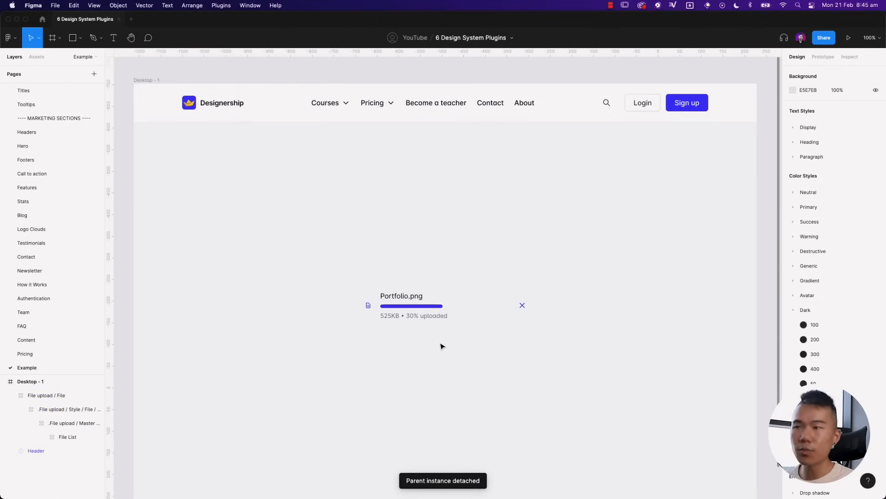
{"action": "left_click", "coordinate": [445, 305]}
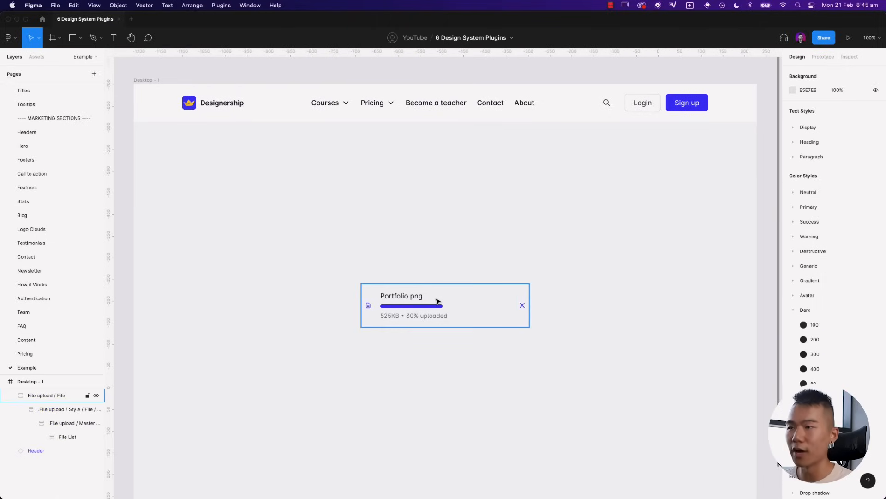
{"action": "left_click", "coordinate": [445, 305]}
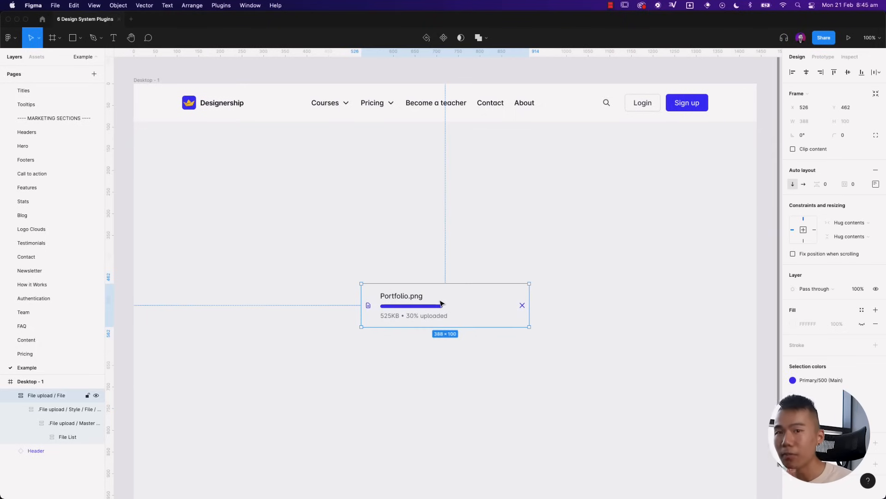
{"action": "mouse_move", "coordinate": [413, 309]}
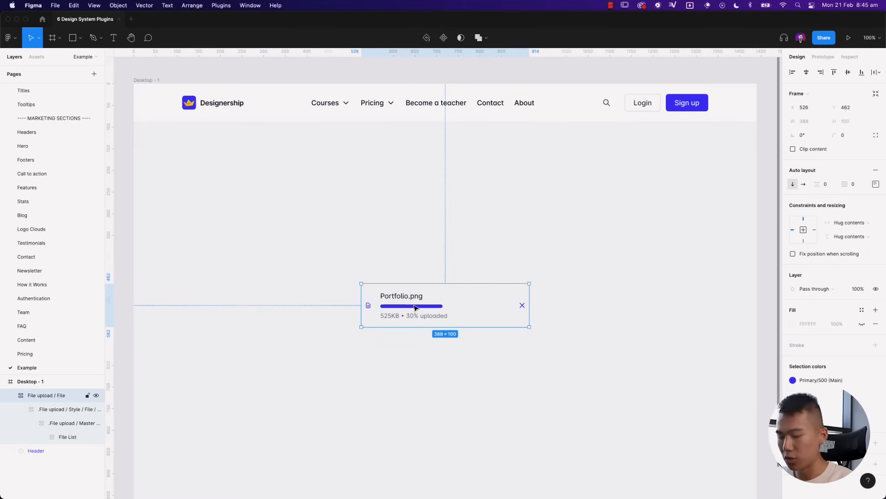
- Make the detached upload frame a File upload / File component and add Frame 1
{"action": "left_click", "coordinate": [46, 395]}
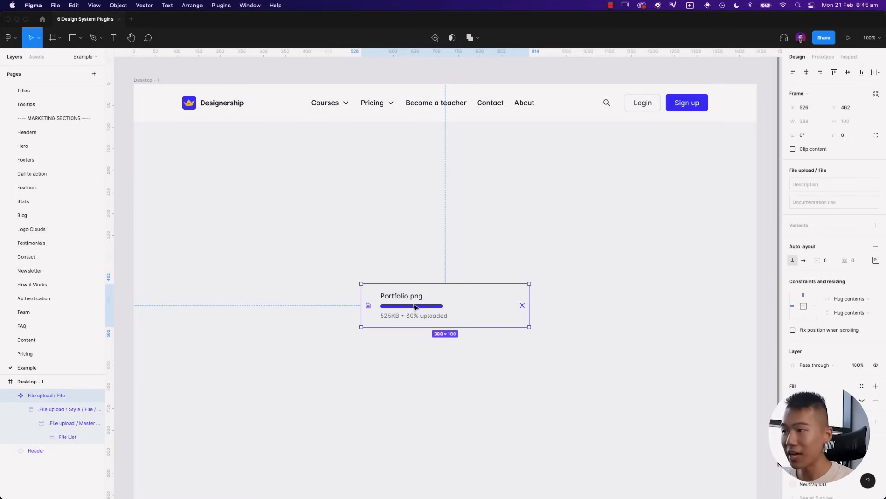
{"action": "mouse_move", "coordinate": [503, 262]}
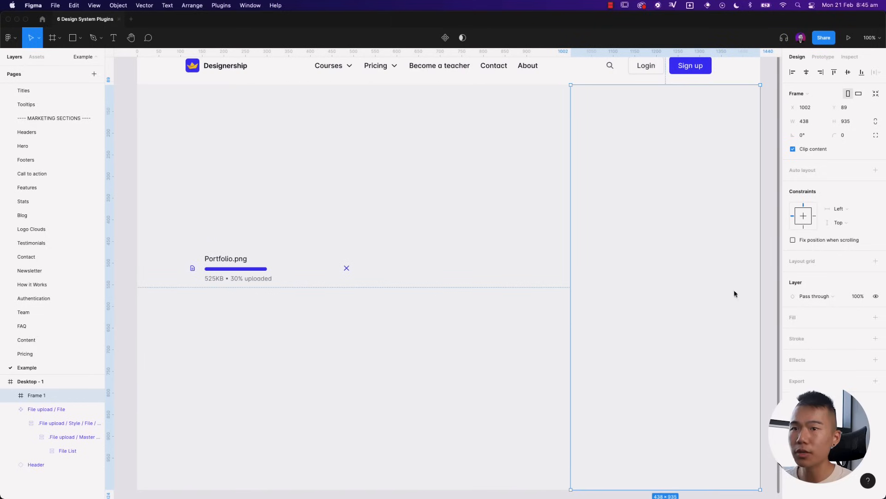
{"action": "left_click", "coordinate": [875, 317]}
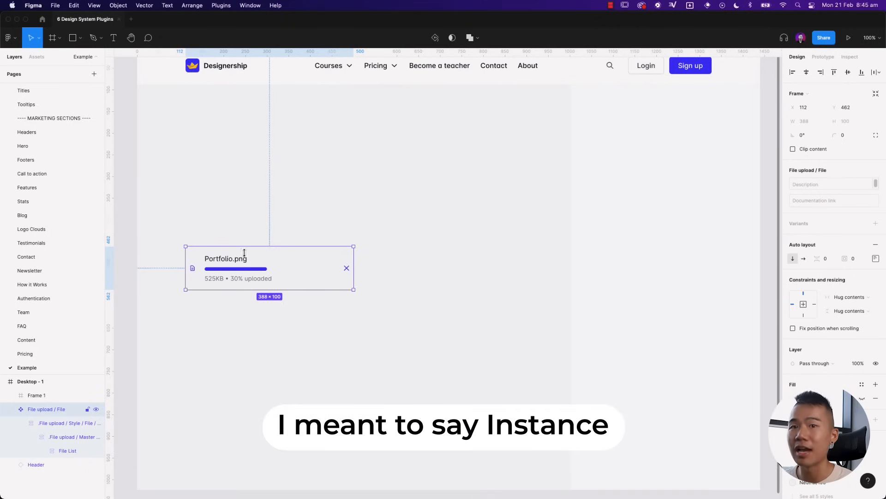
{"action": "mouse_move", "coordinate": [304, 275]}
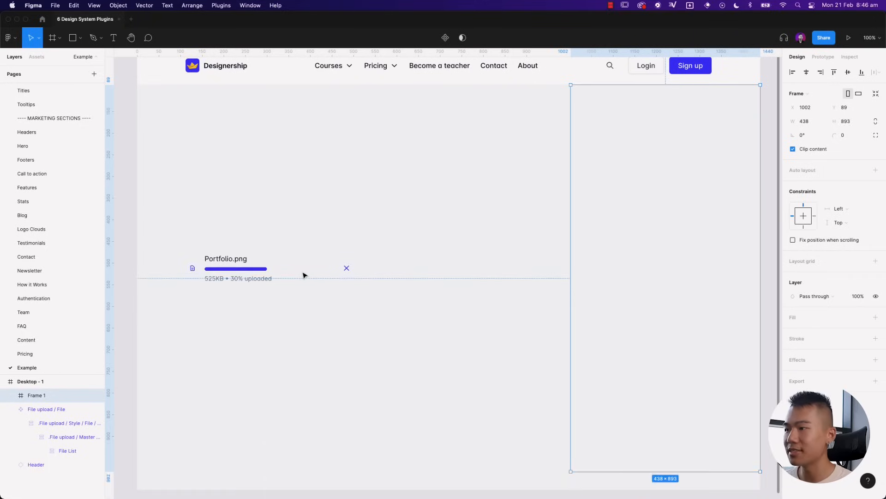
- Run the Master plugin on the file upload frame to create its main component
{"action": "left_click", "coordinate": [46, 395]}
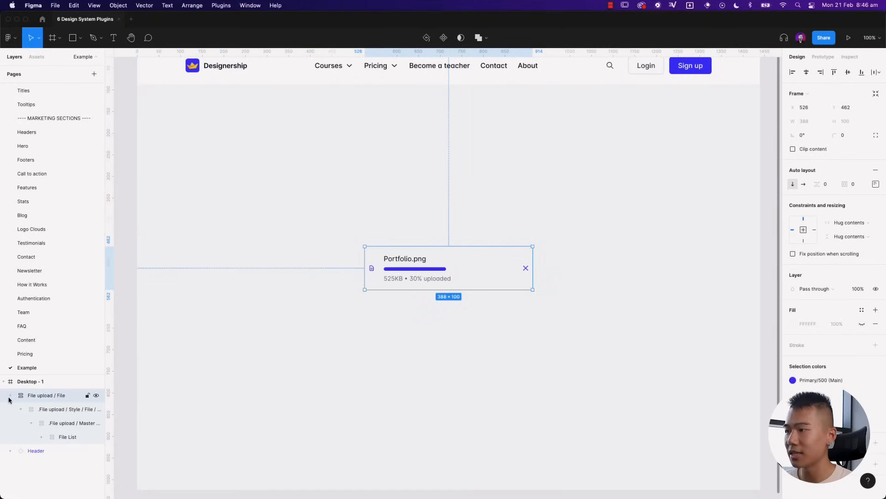
{"action": "left_click", "coordinate": [63, 423]}
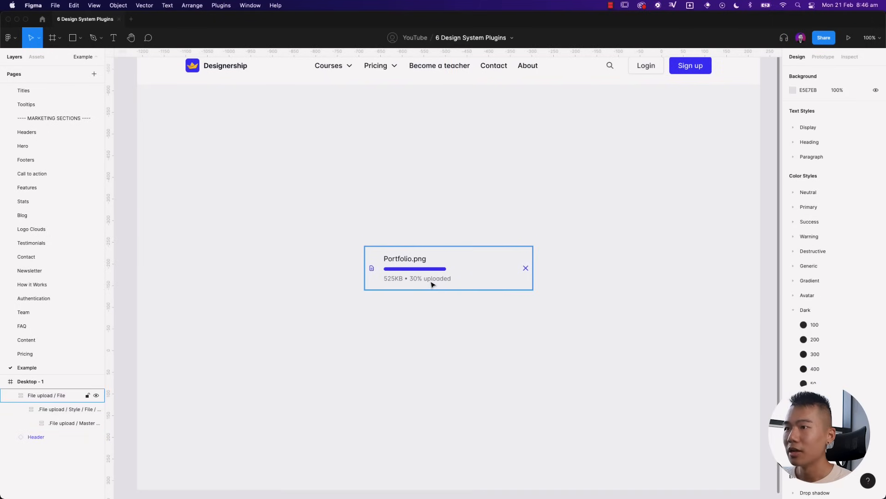
{"action": "left_click", "coordinate": [449, 266]}
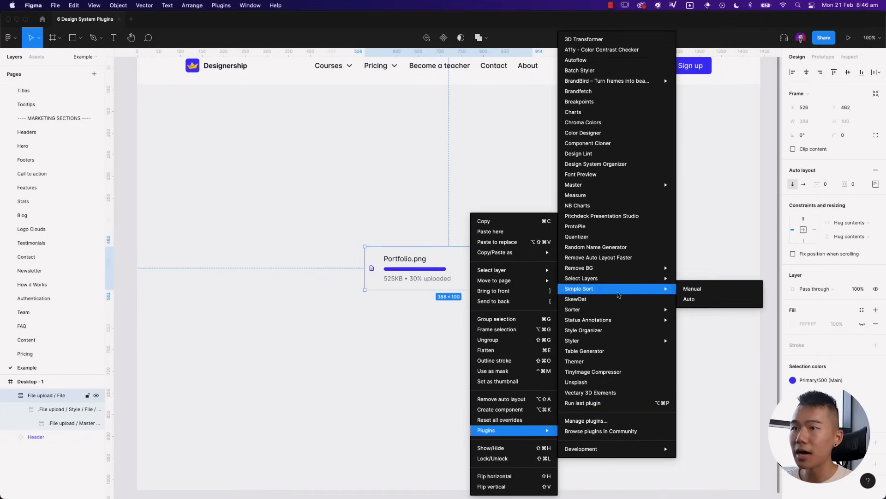
{"action": "mouse_move", "coordinate": [574, 184]}
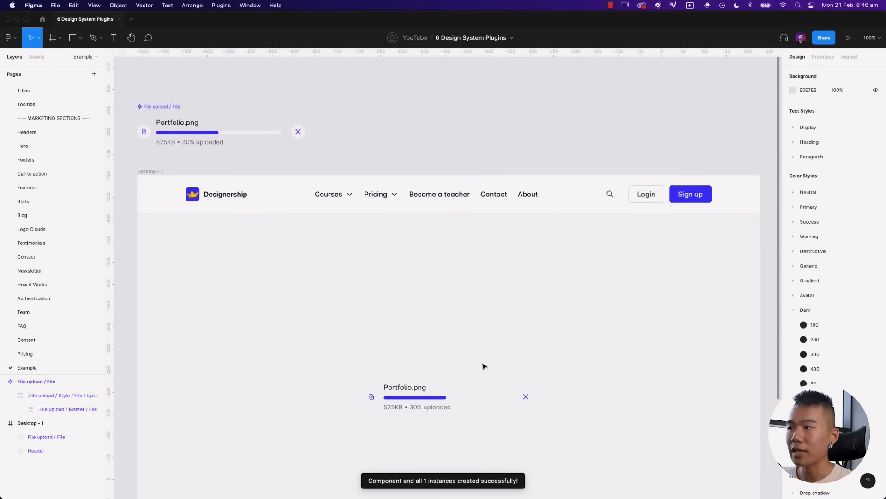
{"action": "left_click", "coordinate": [220, 132]}
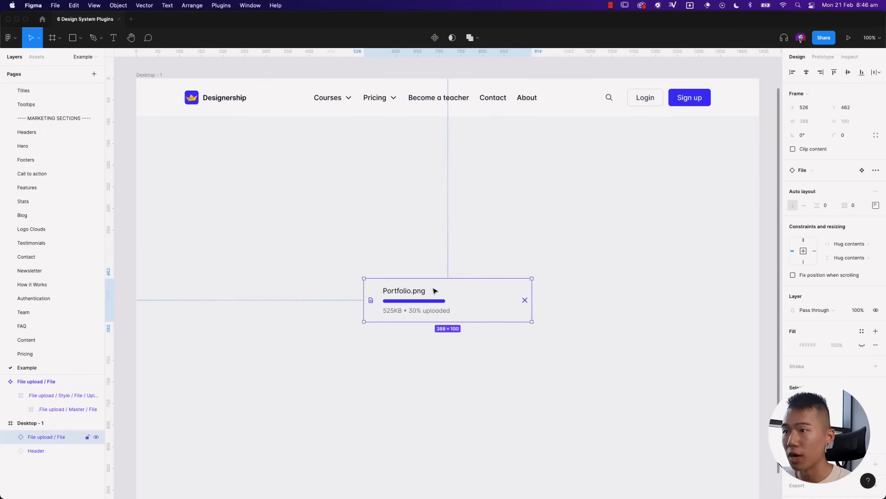
{"action": "mouse_move", "coordinate": [402, 300]}
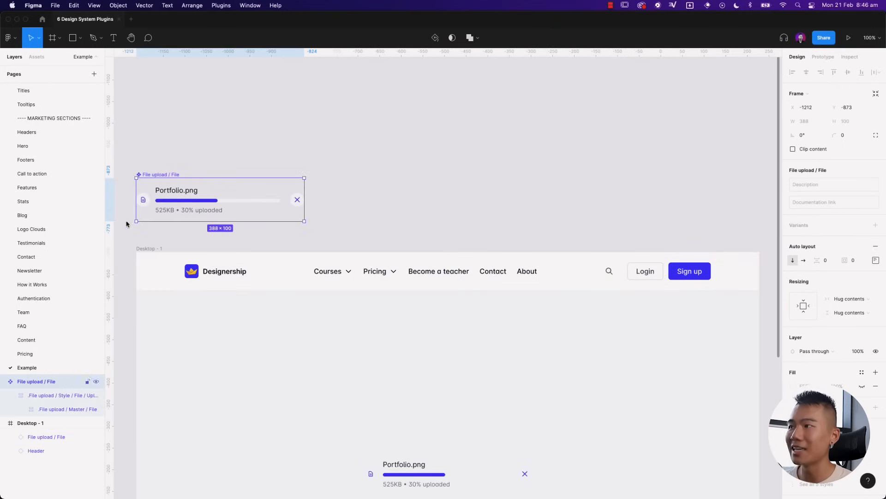
- Duplicate Desktop - 1 into Desktop - 2, then expand the main File upload component's layers
{"action": "scroll", "scroll_direction": "up", "scroll_amount": 3}
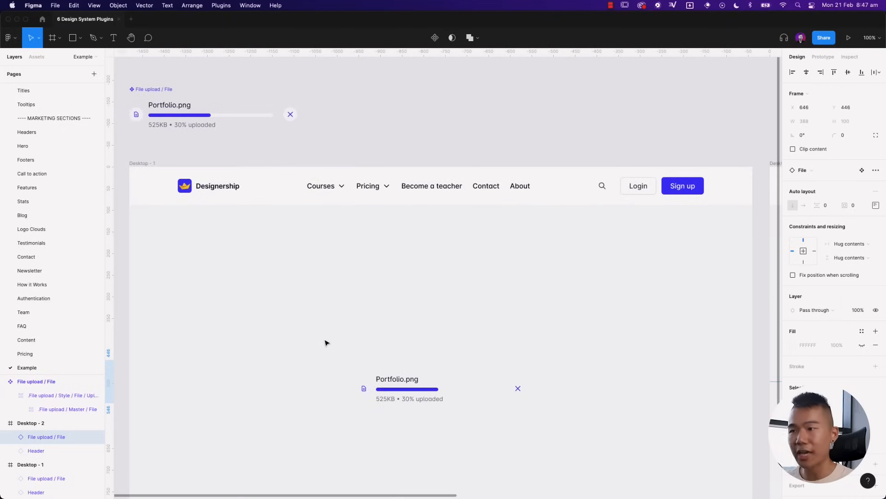
{"action": "left_click", "coordinate": [212, 113]}
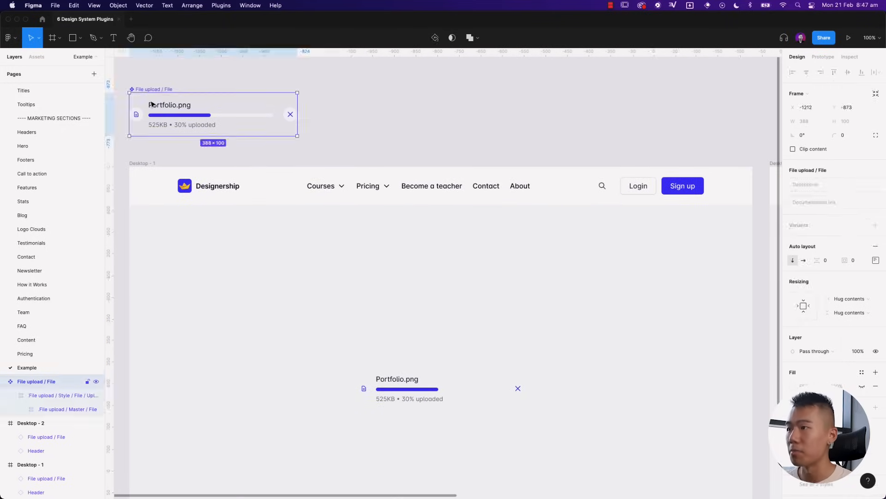
{"action": "left_click", "coordinate": [58, 408]}
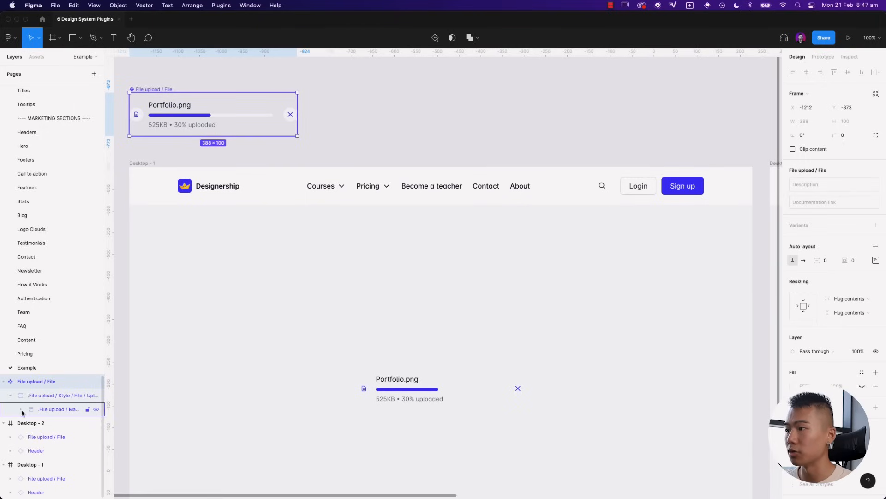
{"action": "left_click", "coordinate": [21, 408]}
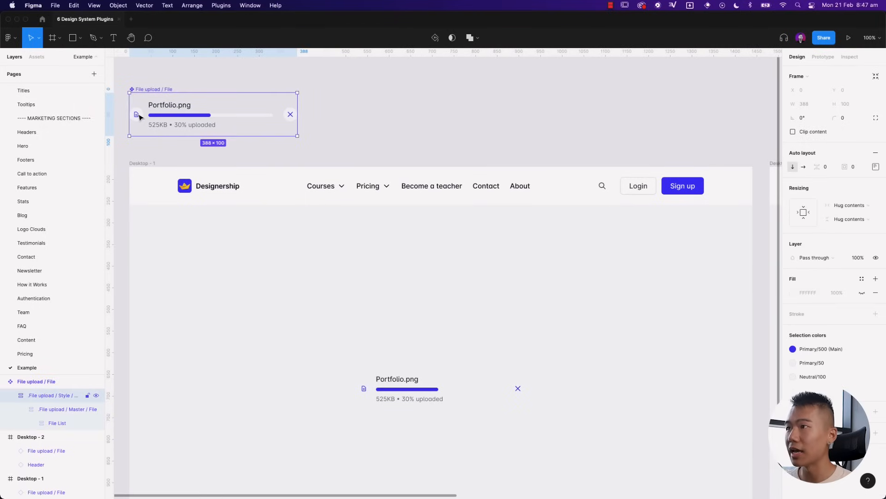